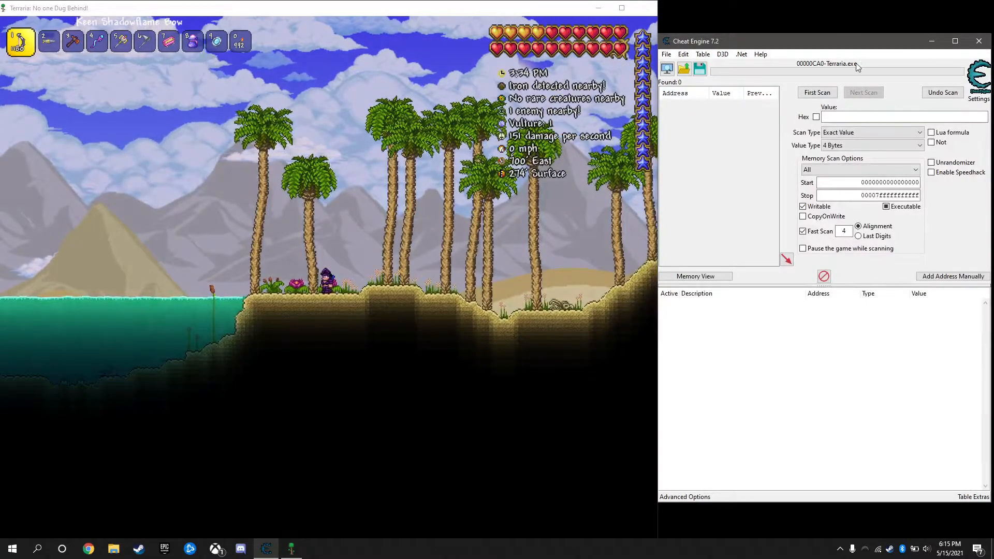
# - Attach Cheat Engine to the Terraria process with a 4-byte exact value scan ready
pyautogui.click(666, 69)
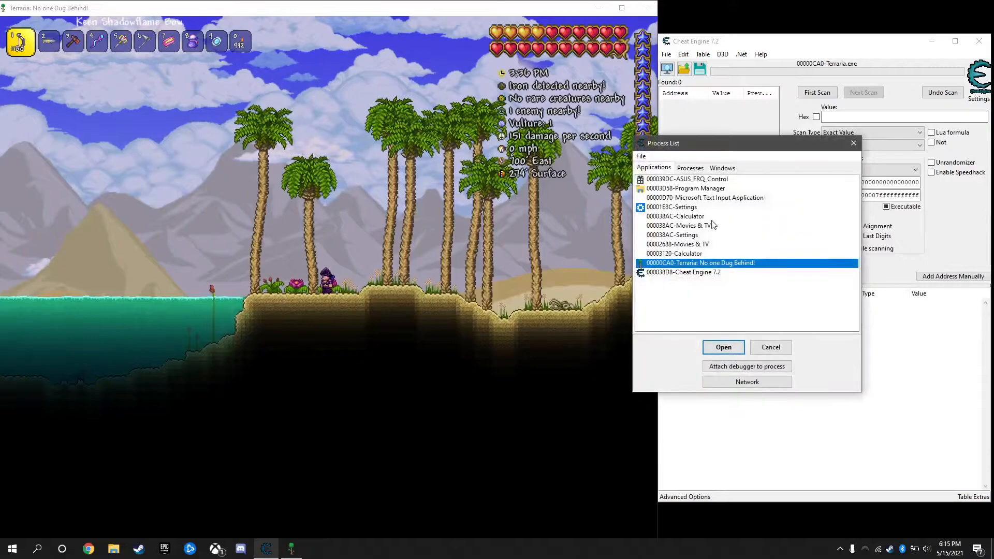
pyautogui.click(723, 347)
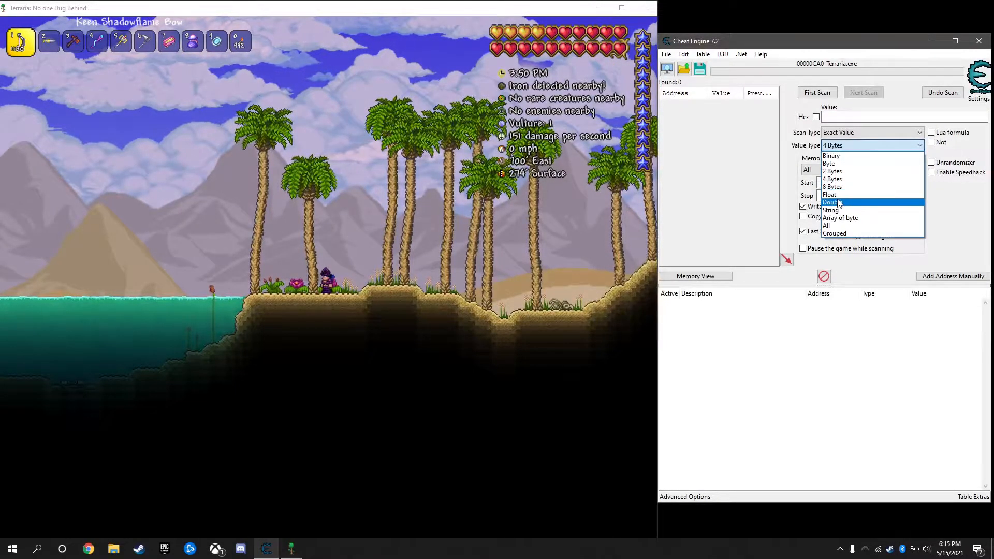
pyautogui.moveTo(829, 194)
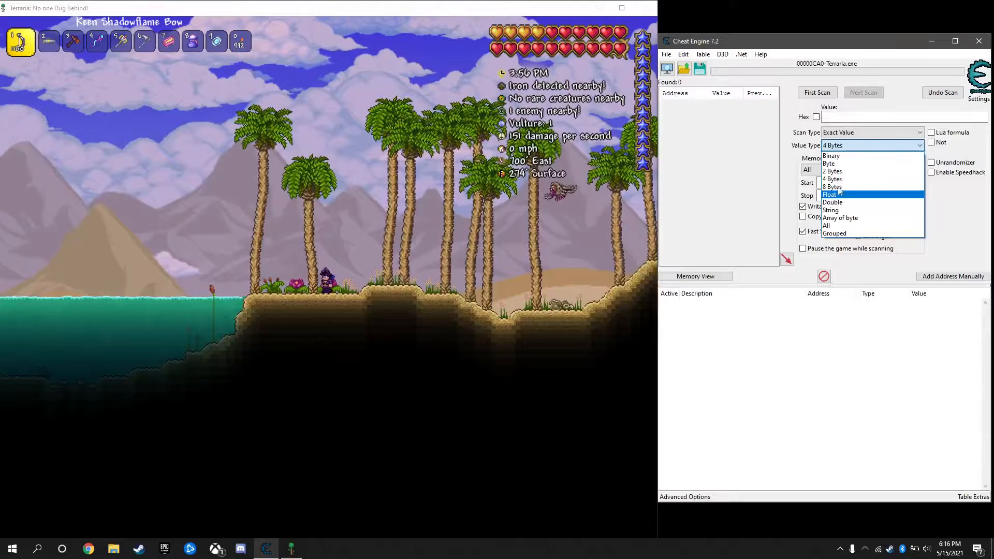
pyautogui.click(831, 179)
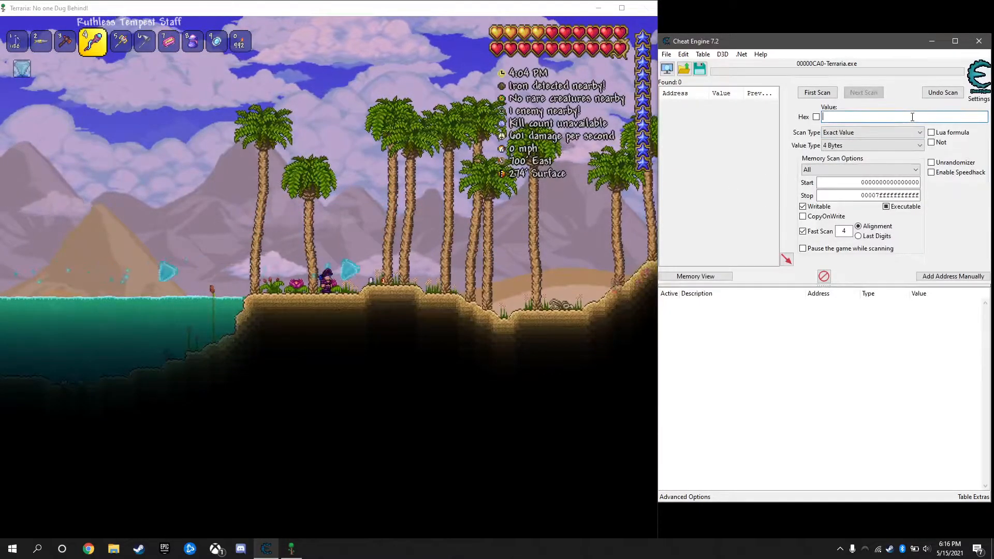
# - Scan memory for health 420, then next-scan for 256 to narrow to two addresses
pyautogui.write('420')
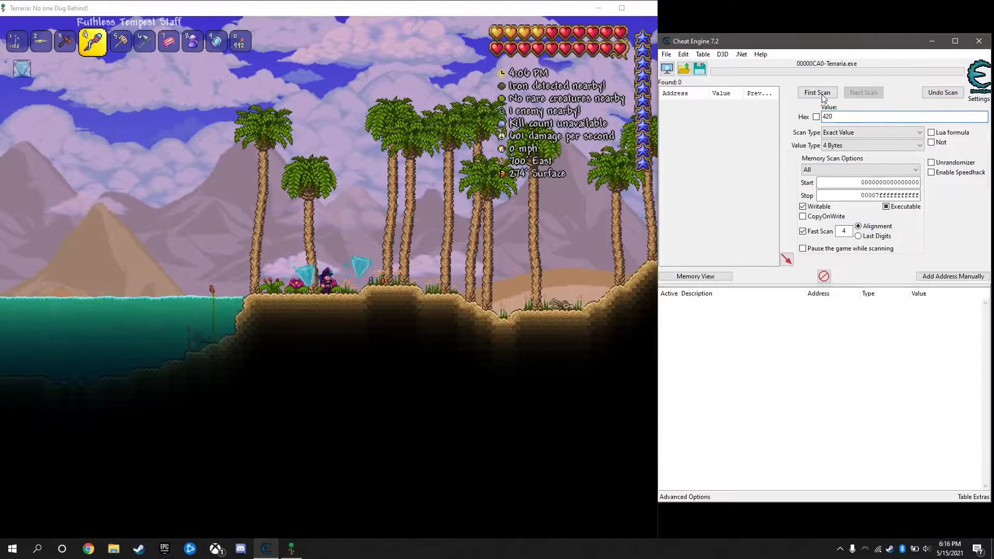
pyautogui.click(817, 92)
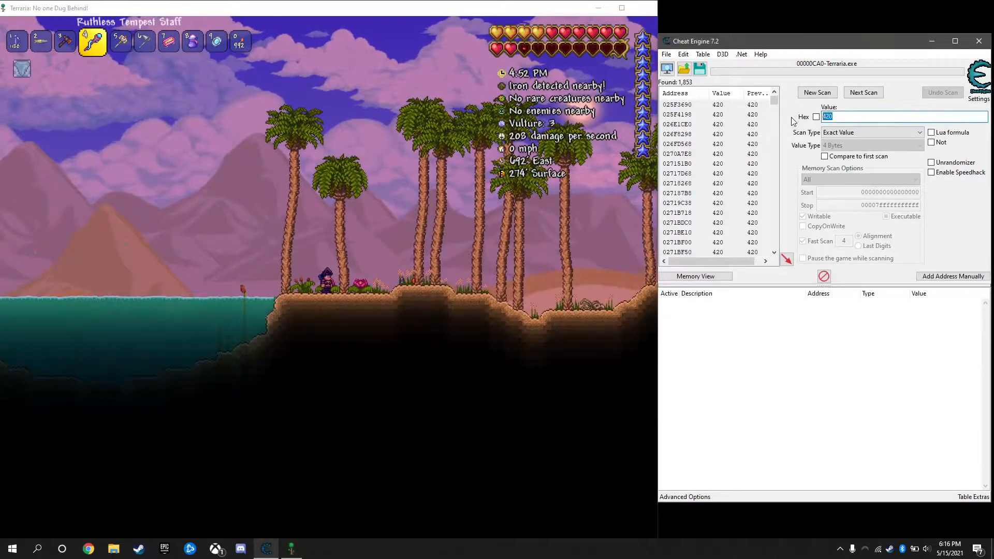
pyautogui.click(862, 92)
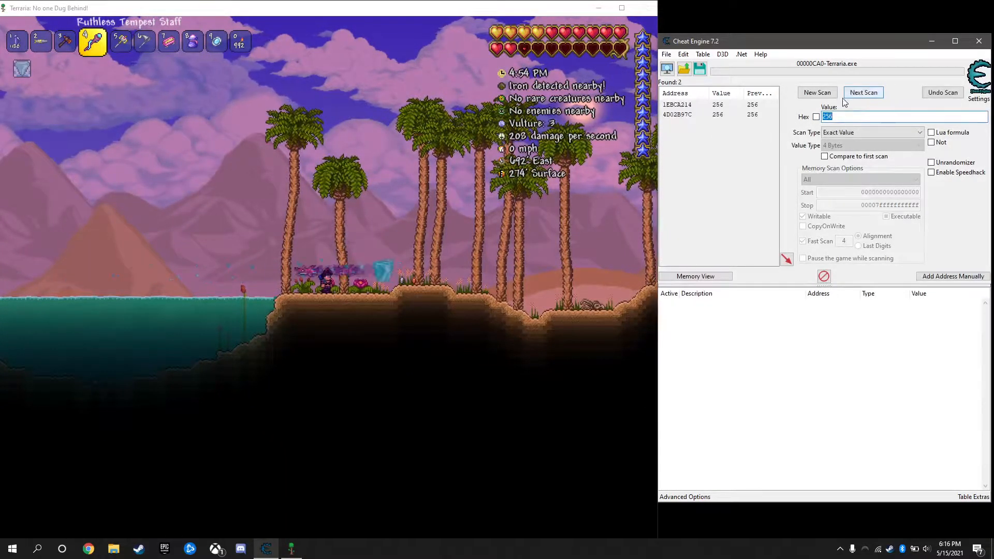
pyautogui.click(863, 92)
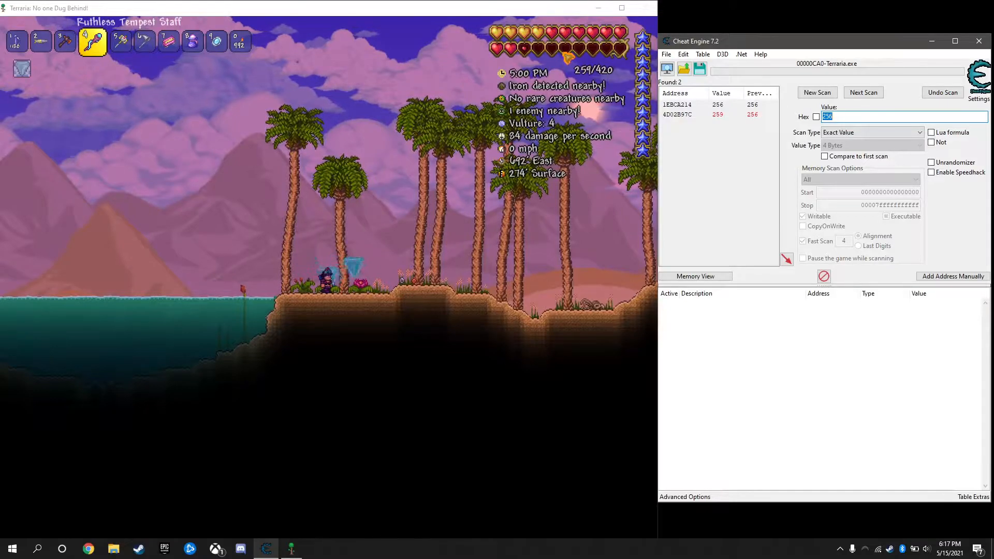
# - Add result 4D02B97C to the address list and set its value to 420
pyautogui.click(697, 114)
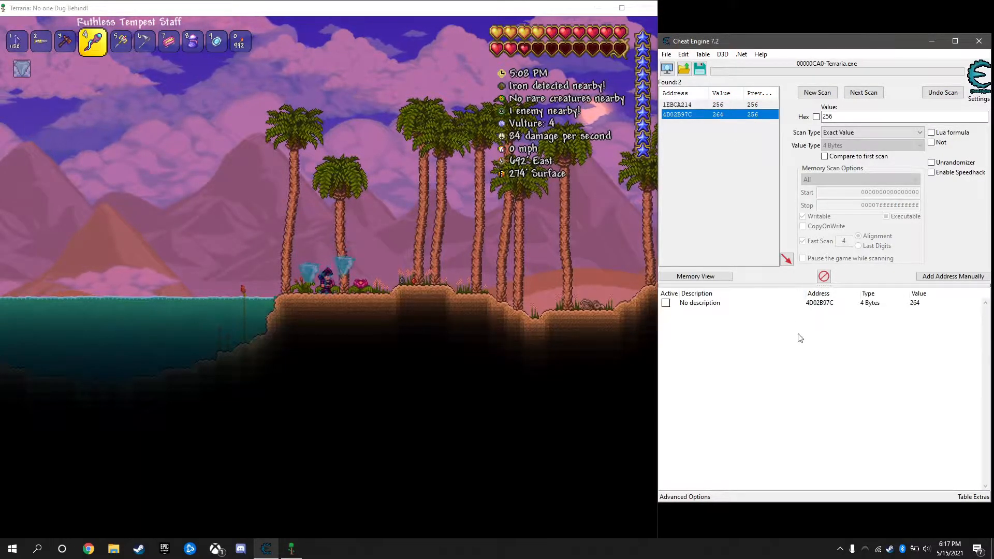
pyautogui.doubleClick(914, 302)
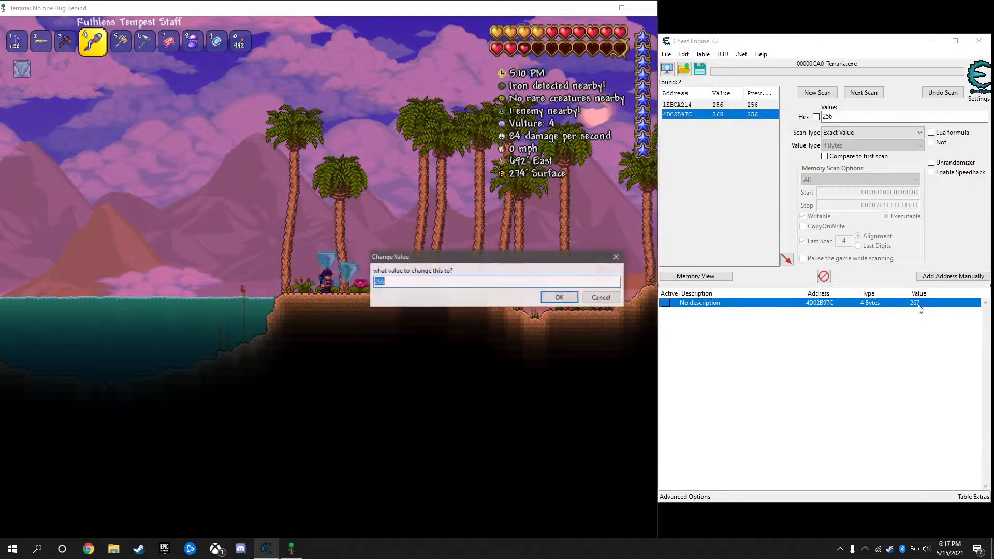
pyautogui.click(557, 297)
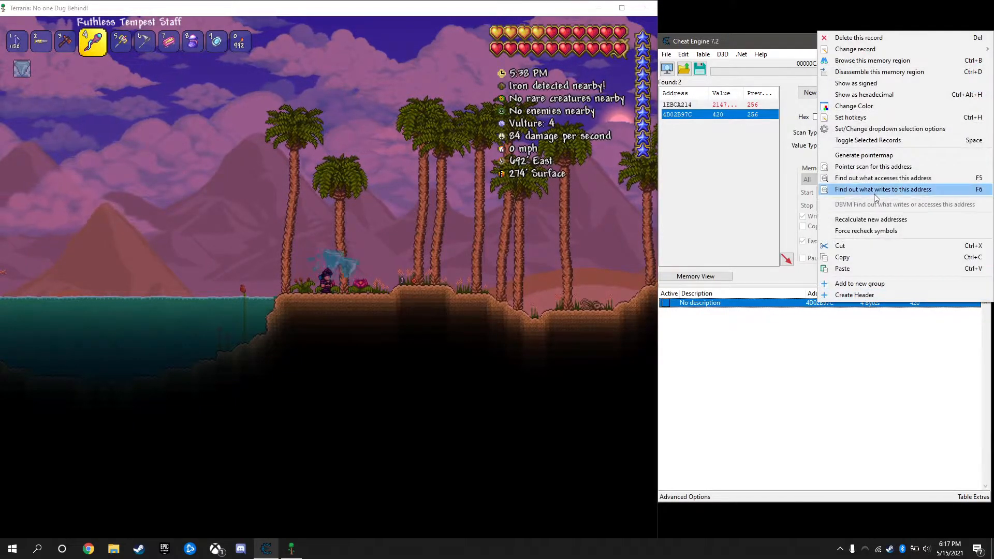
# - Attach the debugger and watch writes to the health address, closing the empty list
pyautogui.click(882, 188)
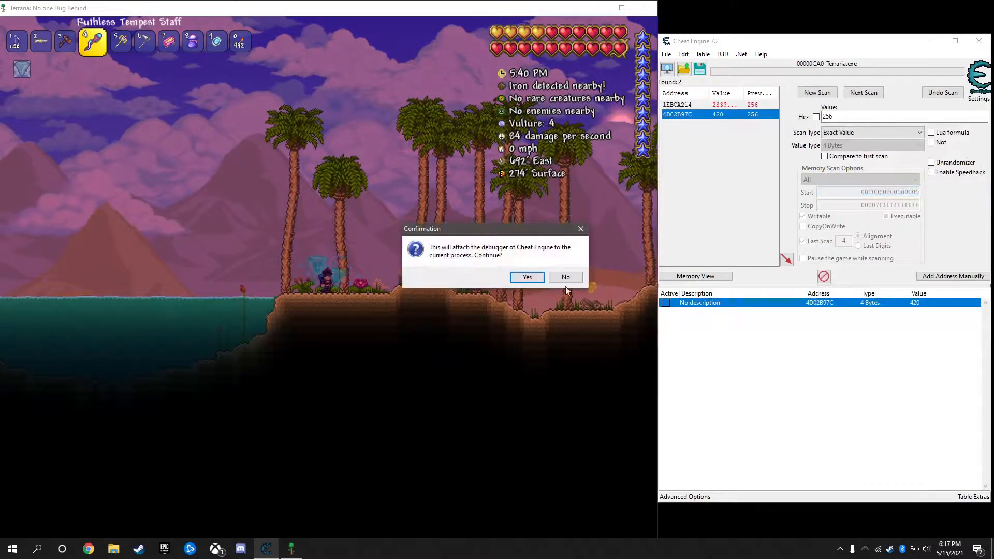
pyautogui.click(527, 277)
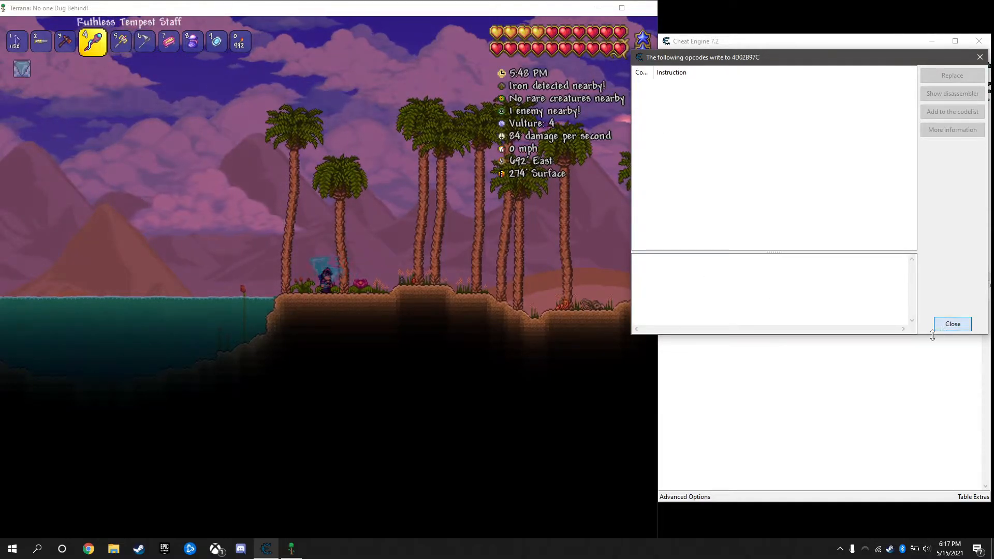
pyautogui.click(951, 324)
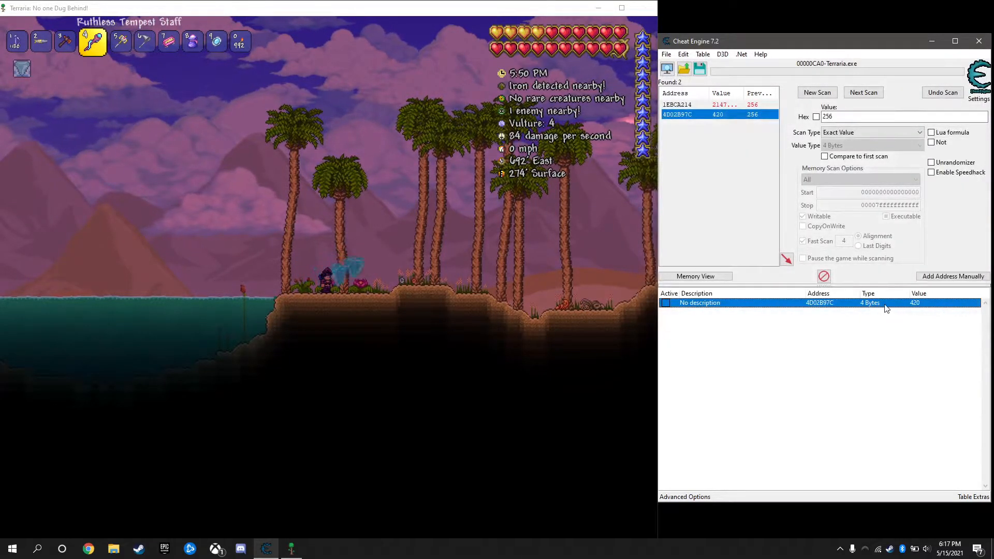
pyautogui.rightClick(700, 302)
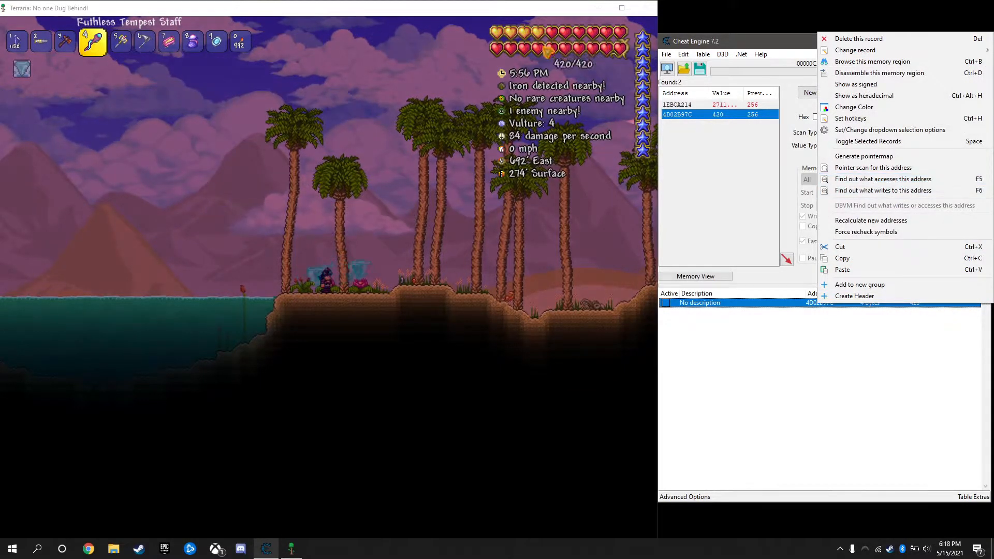
pyautogui.moveTo(882, 179)
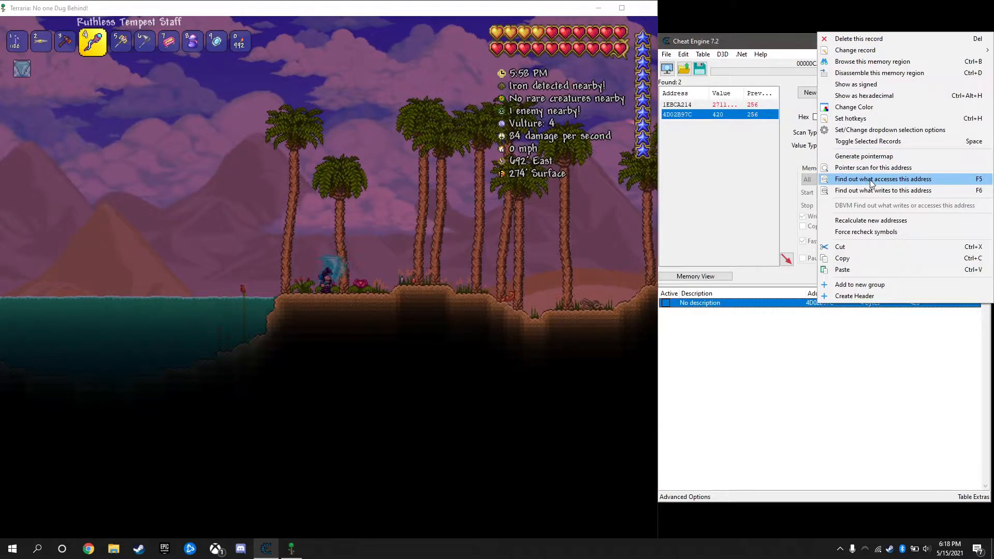
# - Watch accesses to the health address and inspect the Player Update and clientClone instructions
pyautogui.click(882, 179)
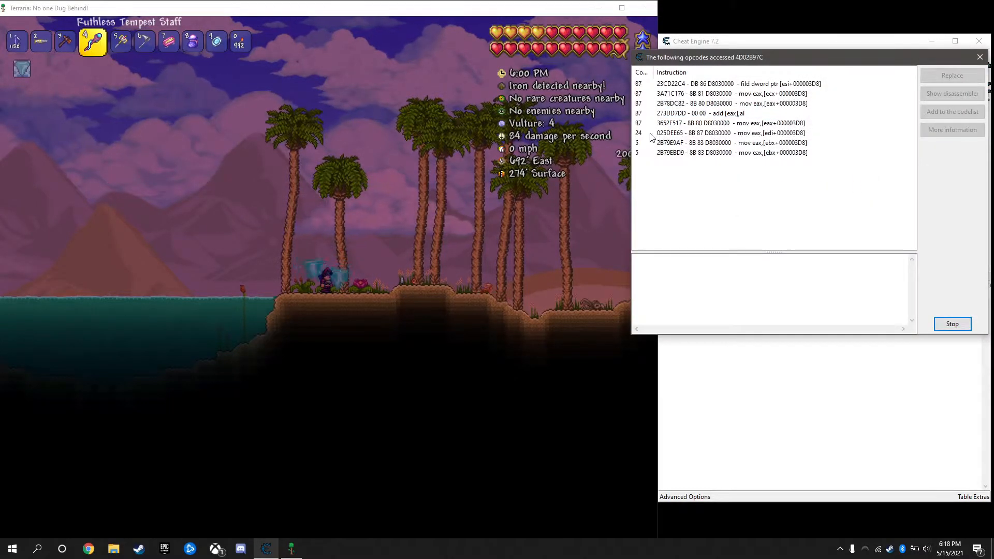
pyautogui.click(738, 83)
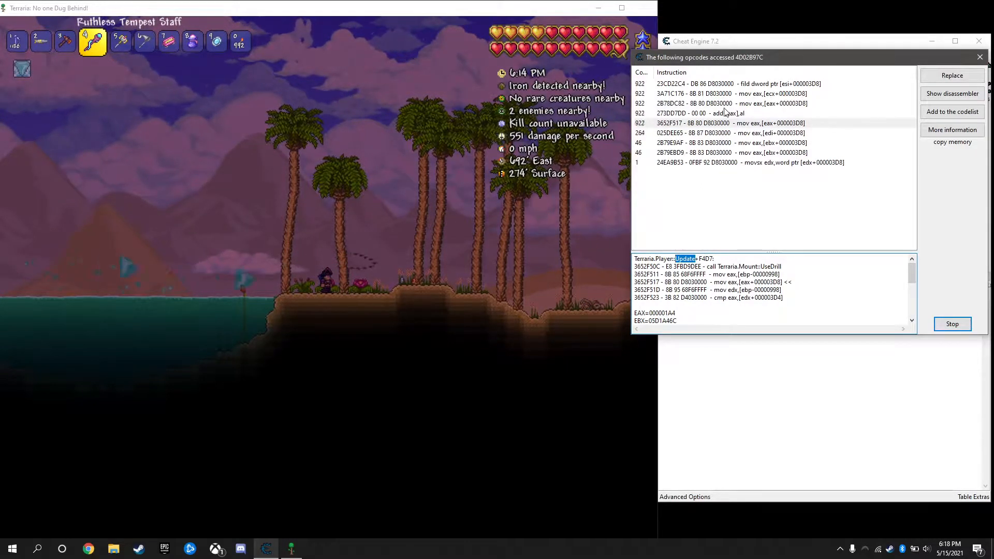
pyautogui.click(729, 112)
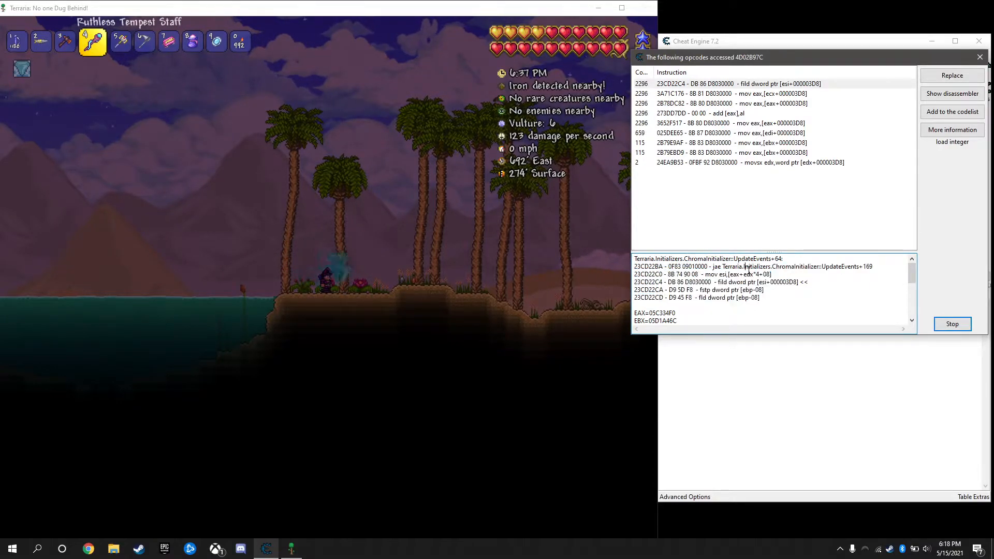
pyautogui.click(697, 113)
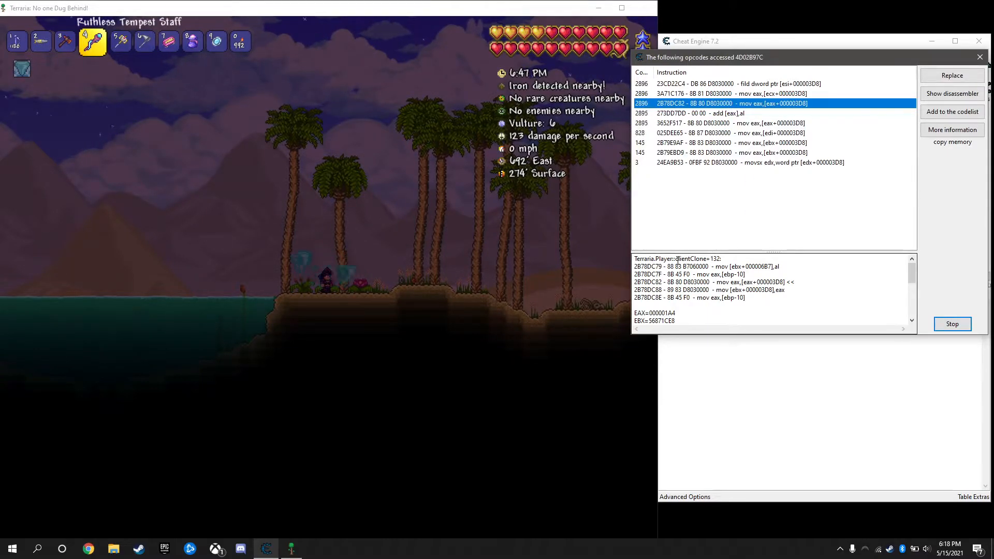
pyautogui.doubleClick(691, 258)
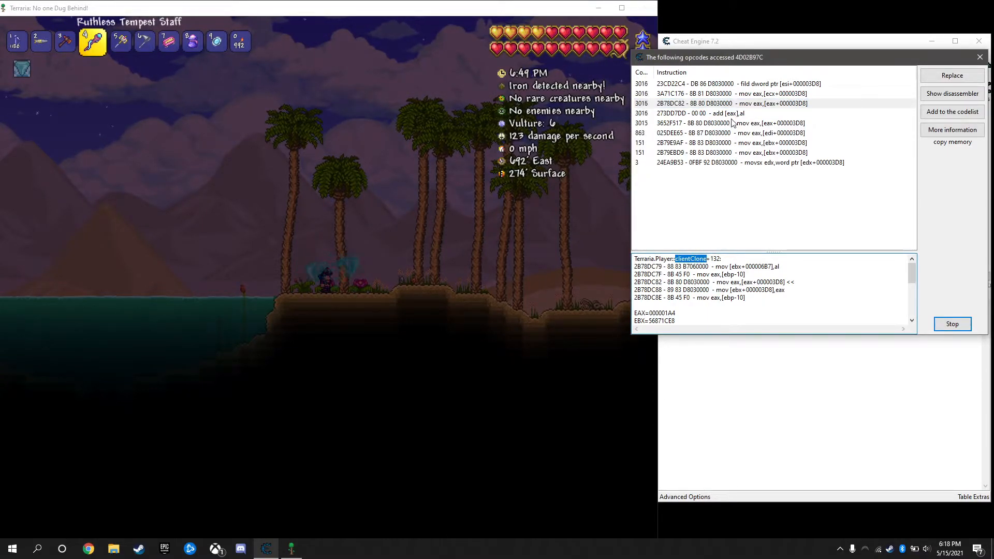
# - Stop the access watch and select the clientClone mov eax instruction reading offset 3D8
pyautogui.click(697, 113)
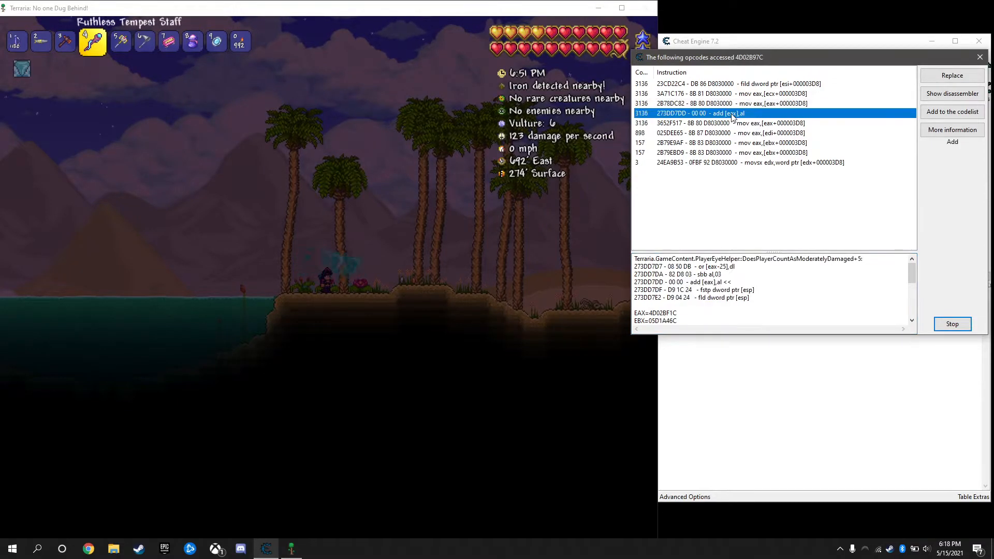
pyautogui.click(950, 324)
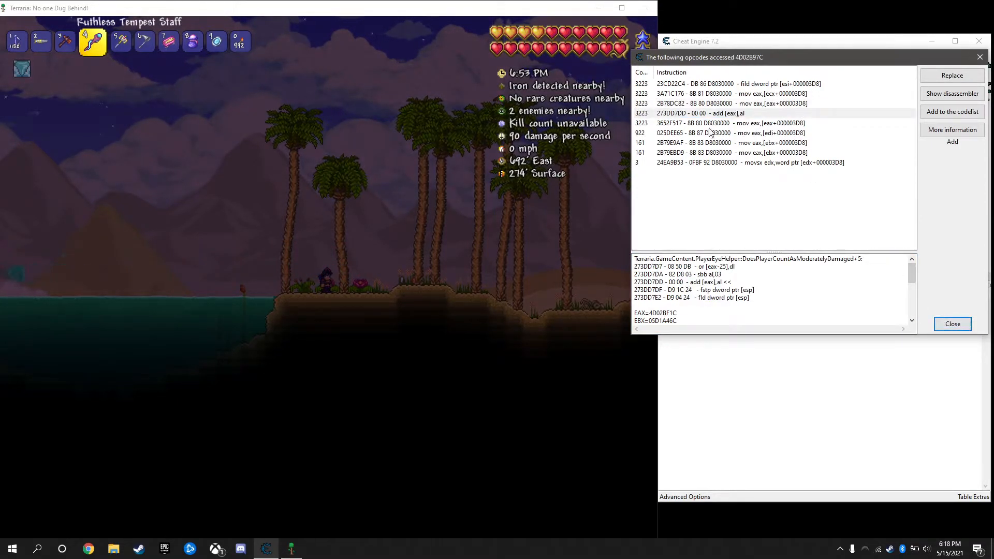
pyautogui.click(729, 123)
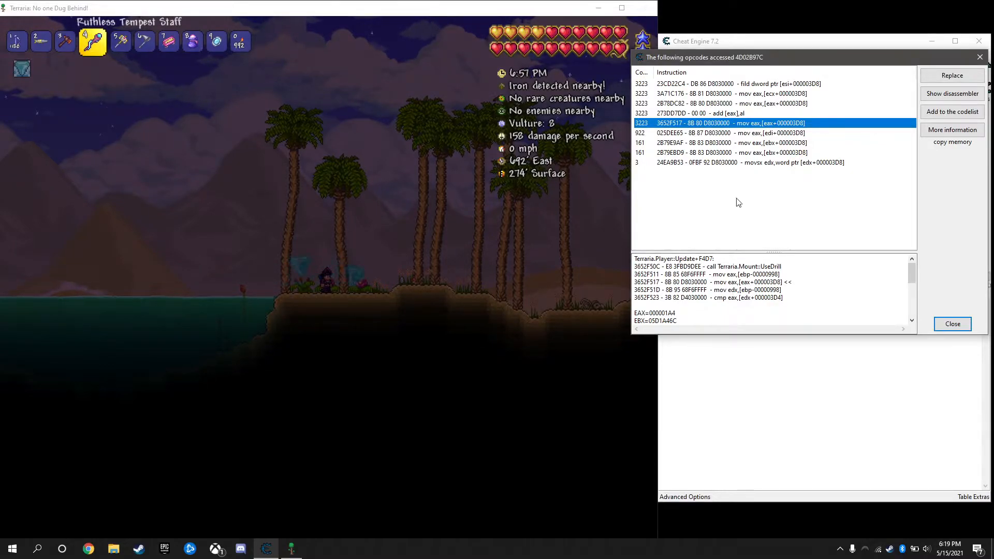
pyautogui.click(729, 133)
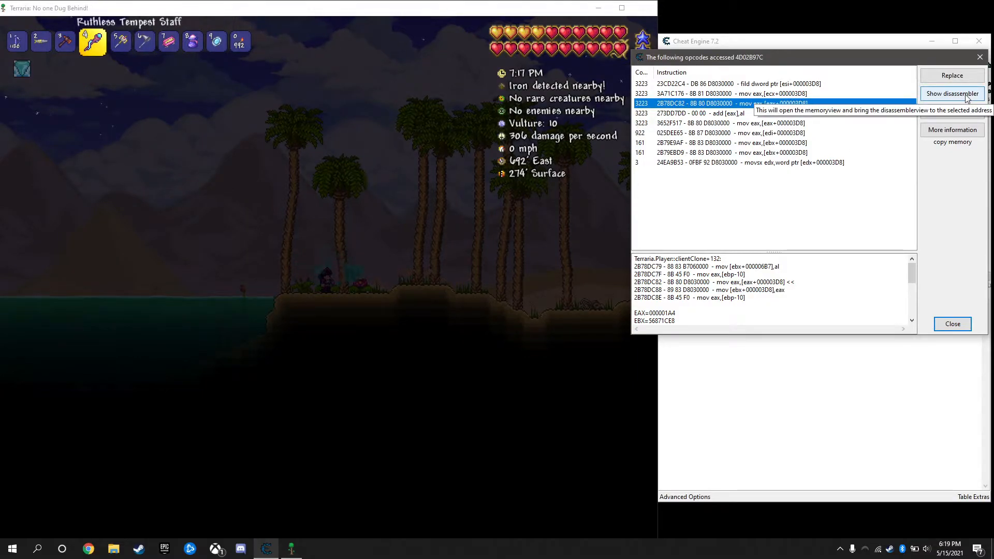
# - Show the clientClone instruction in the disassembler and list the addresses it accesses
pyautogui.click(950, 93)
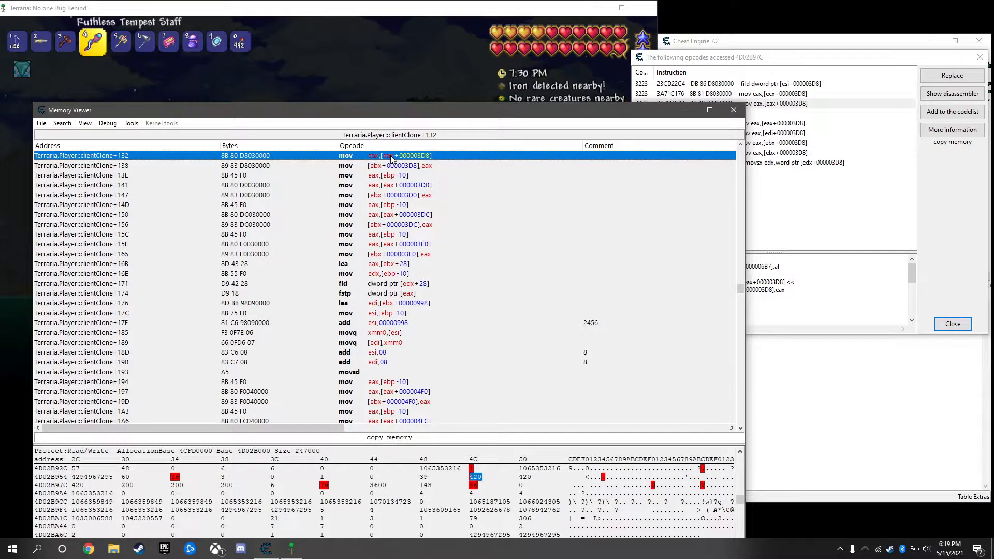
pyautogui.rightClick(394, 156)
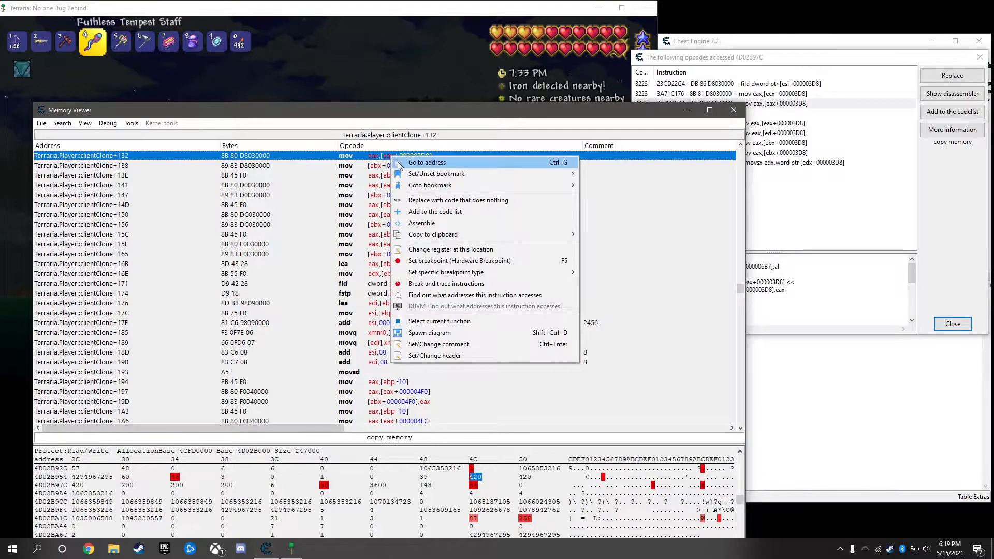
pyautogui.moveTo(475, 295)
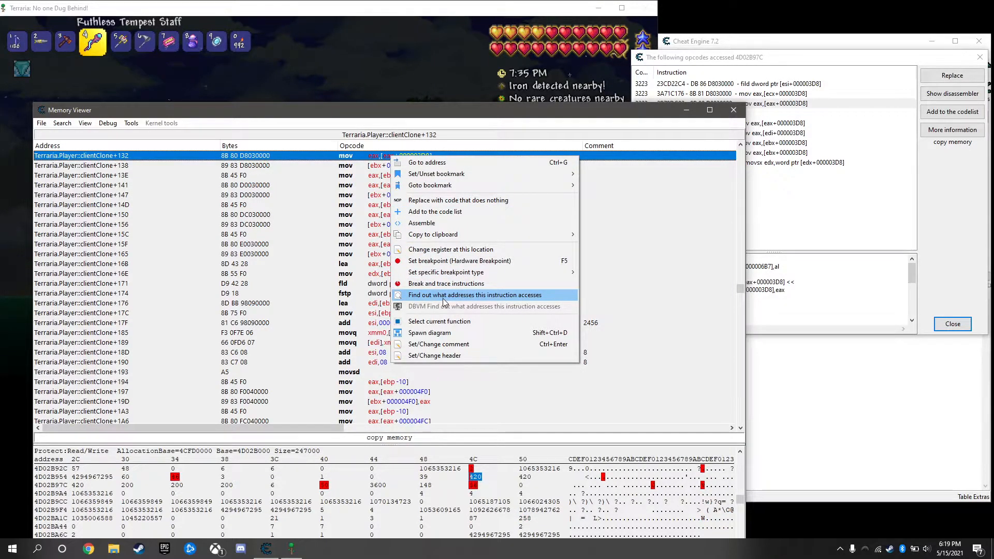
pyautogui.click(475, 295)
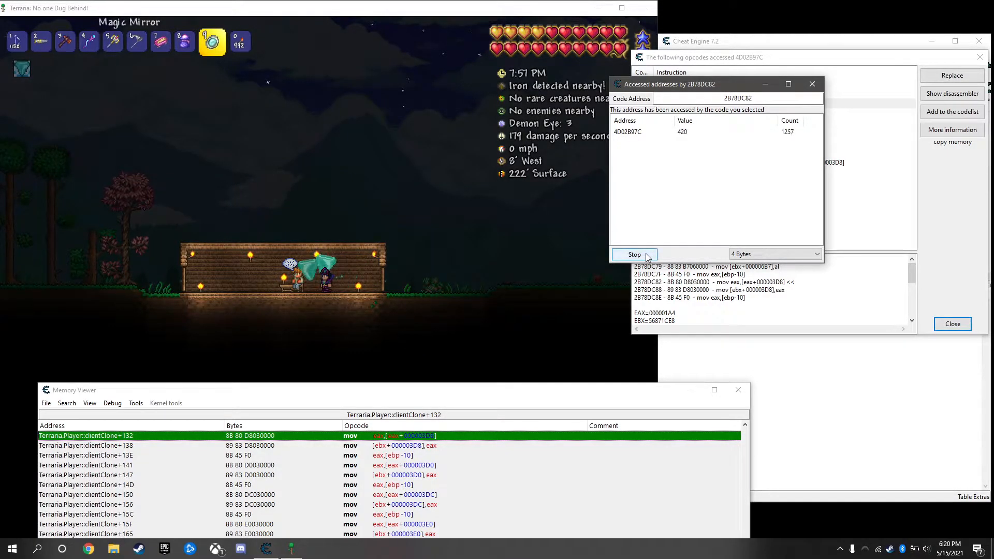
# - Stop the address watch, close the opcode window and start an Auto Assemble script
pyautogui.click(633, 255)
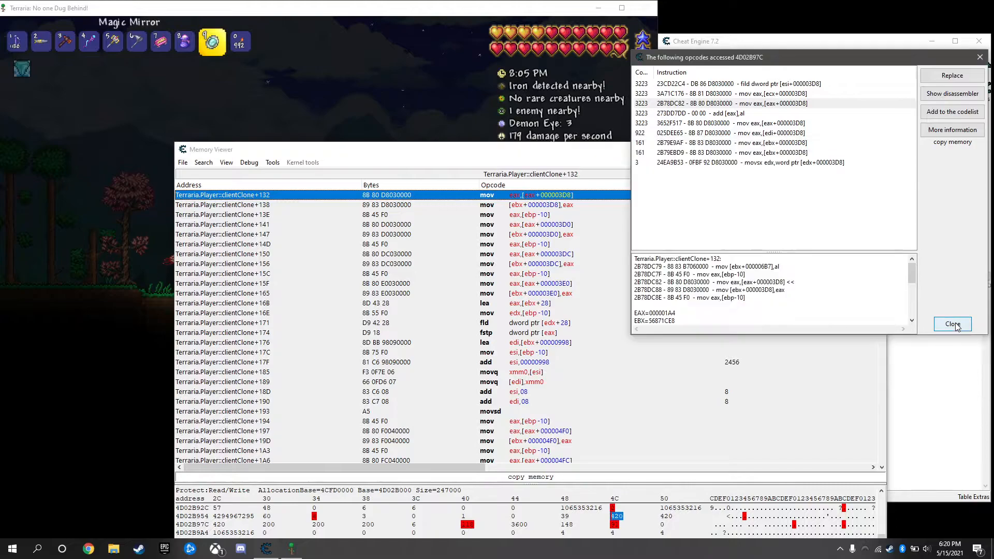
pyautogui.click(951, 324)
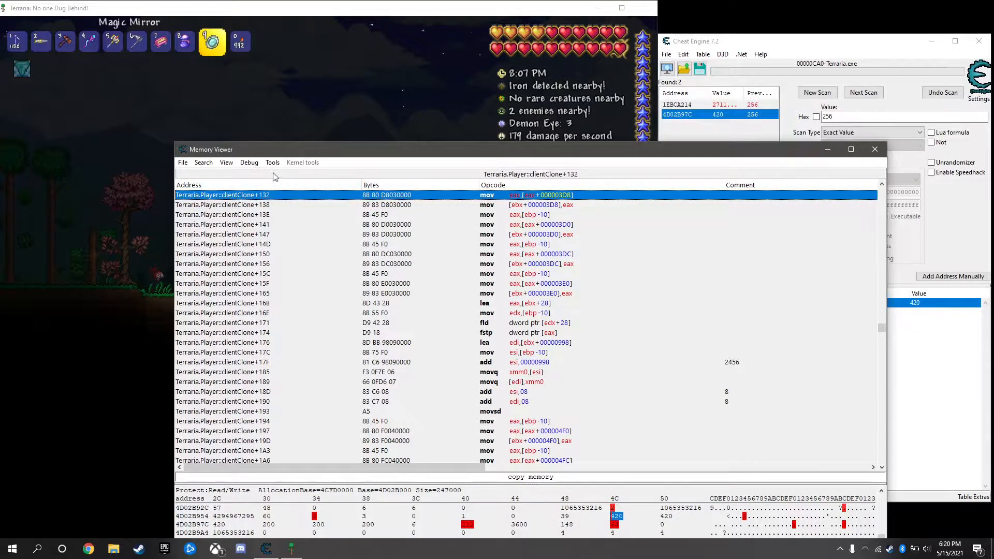
pyautogui.click(272, 163)
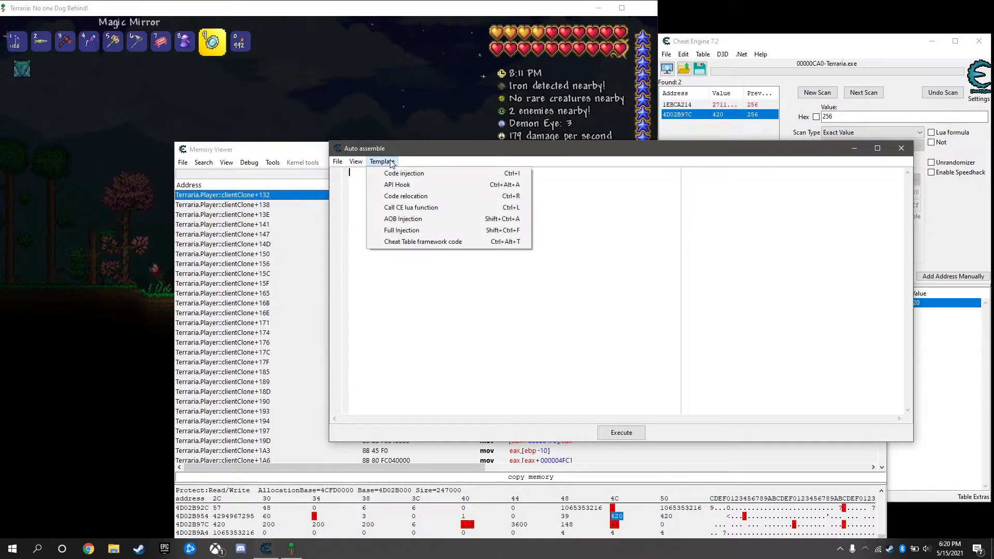
pyautogui.moveTo(403, 218)
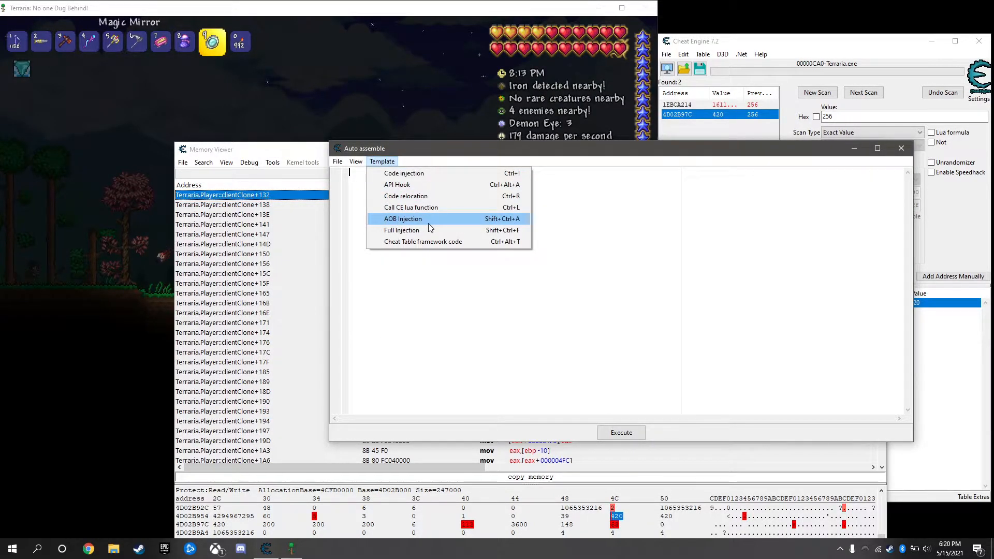
# - Insert an AOB Injection template at 2B78DC82 and begin naming its symbol player
pyautogui.click(402, 218)
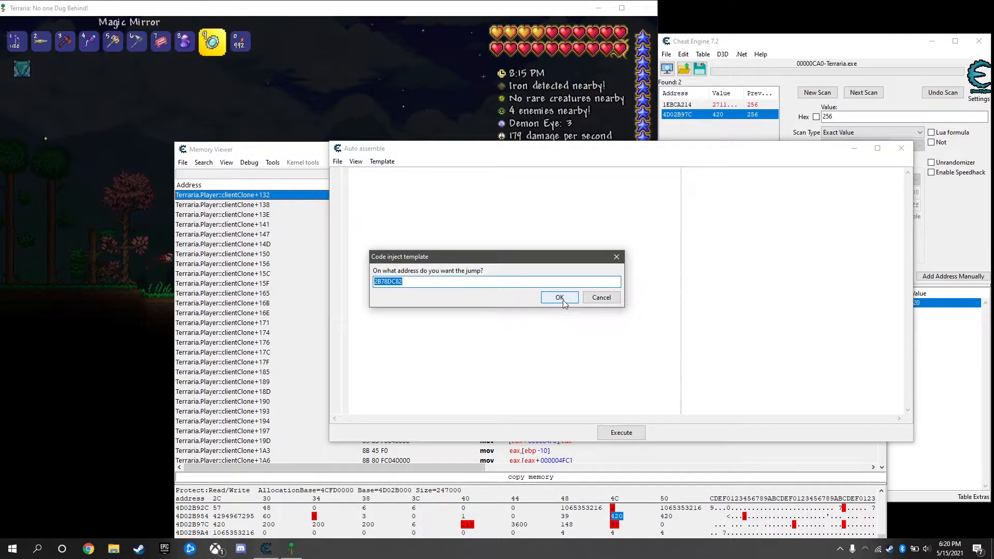
pyautogui.click(558, 297)
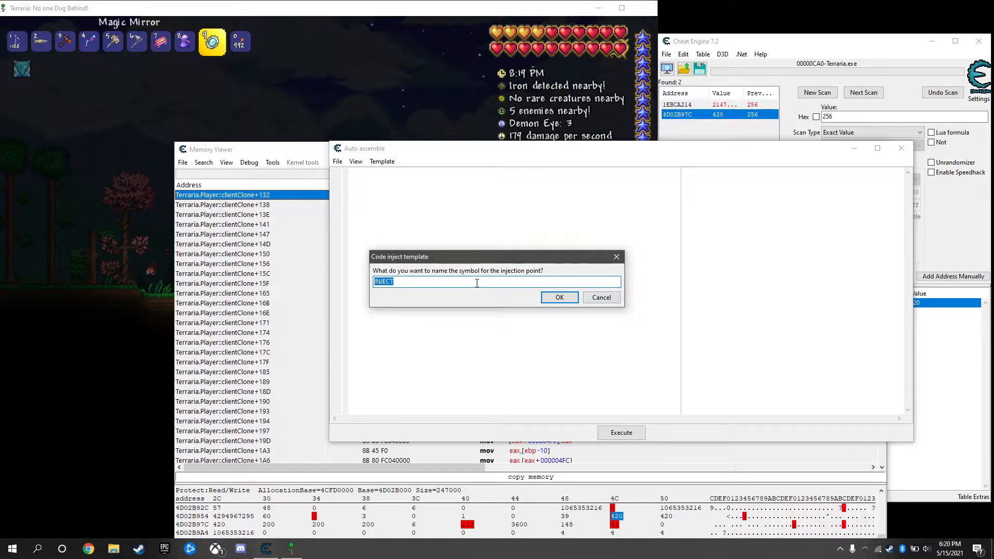
pyautogui.write('player')
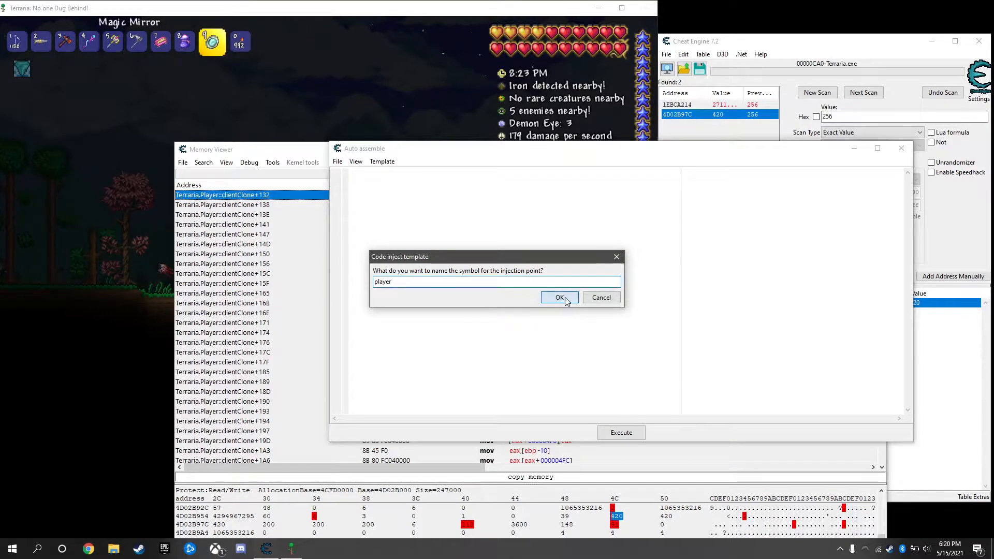
# - Generate the player script and add label(phealth), registersymbol(phealth) and unregistersymbol(phealth) under [DISABLE]
pyautogui.click(558, 297)
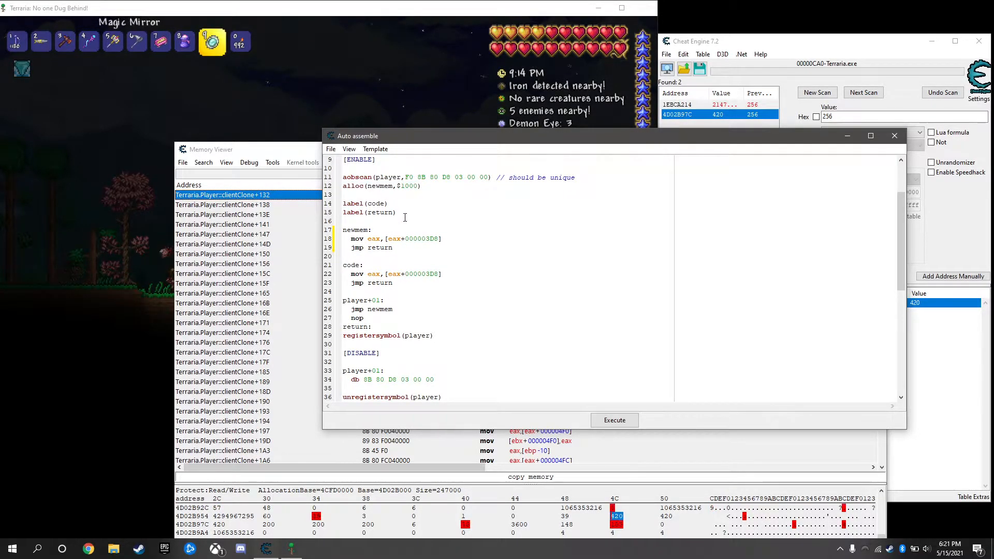
pyautogui.write('label(')
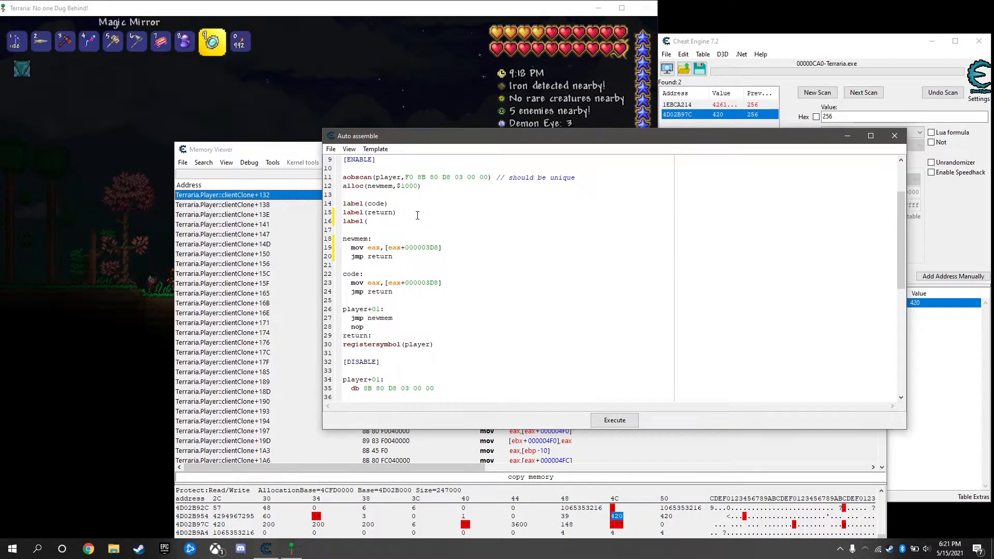
pyautogui.write('phealth)')
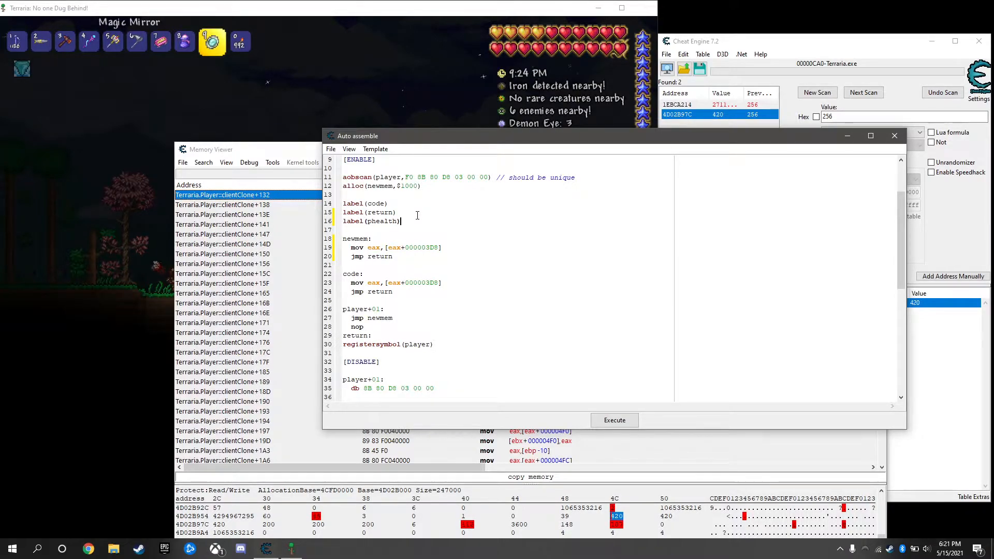
pyautogui.write('registersymbol')
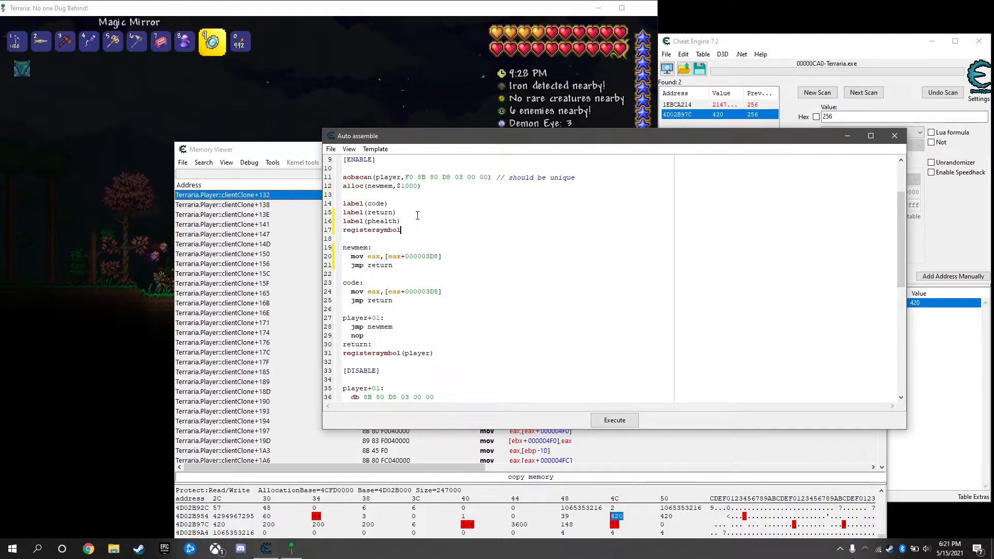
pyautogui.write('(')
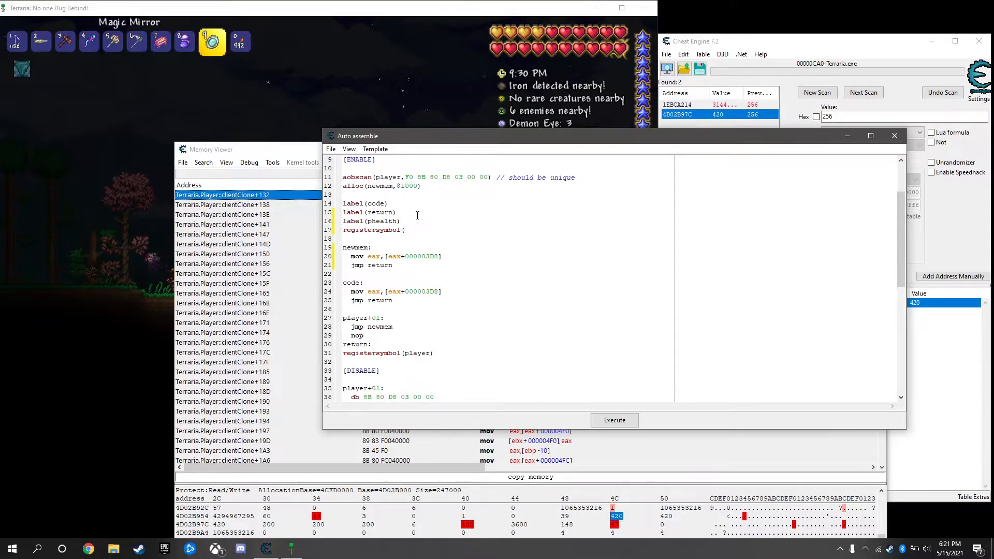
pyautogui.write('phealth')
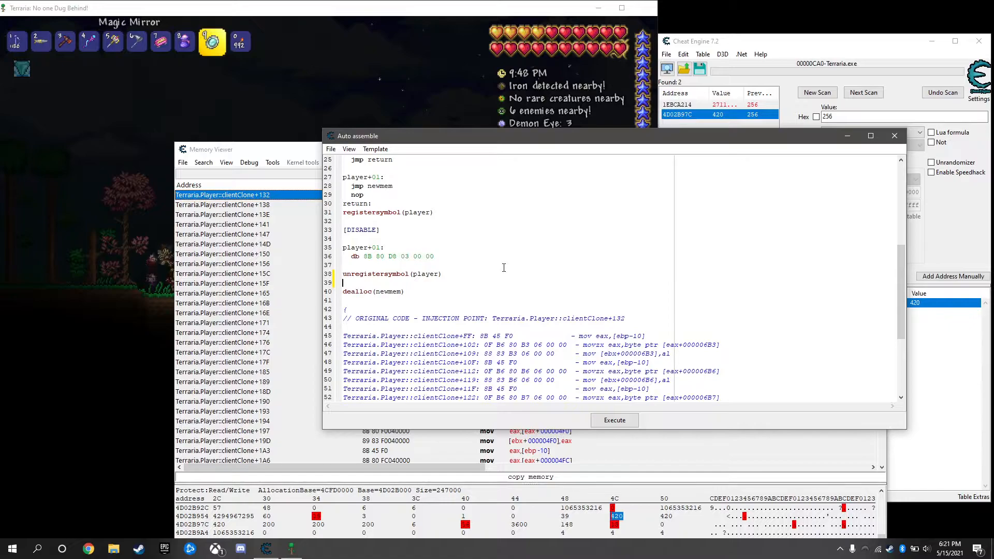
pyautogui.write('unregistersymbol(phealth)')
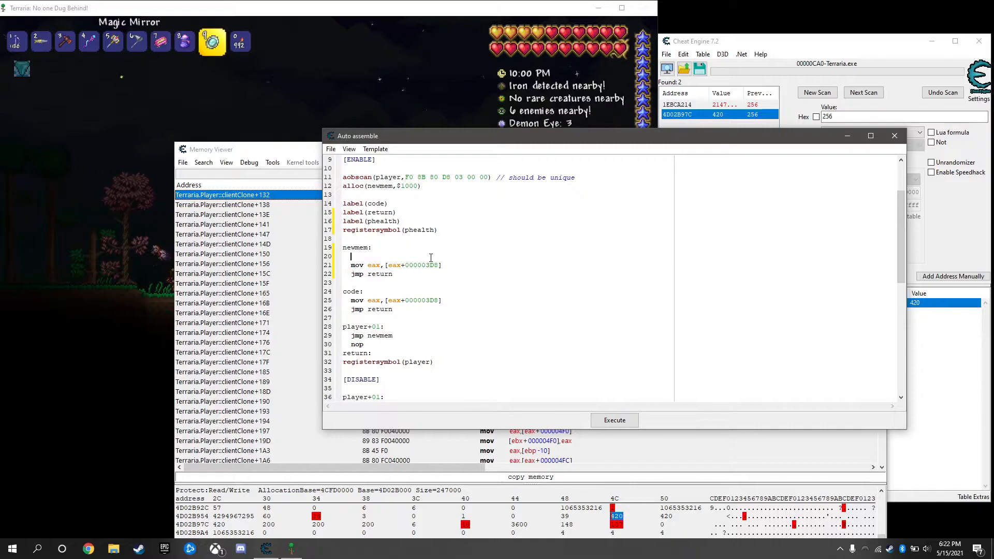
# - Add 'mov [phealth],eax' under newmem above the original health read
pyautogui.write('mov')
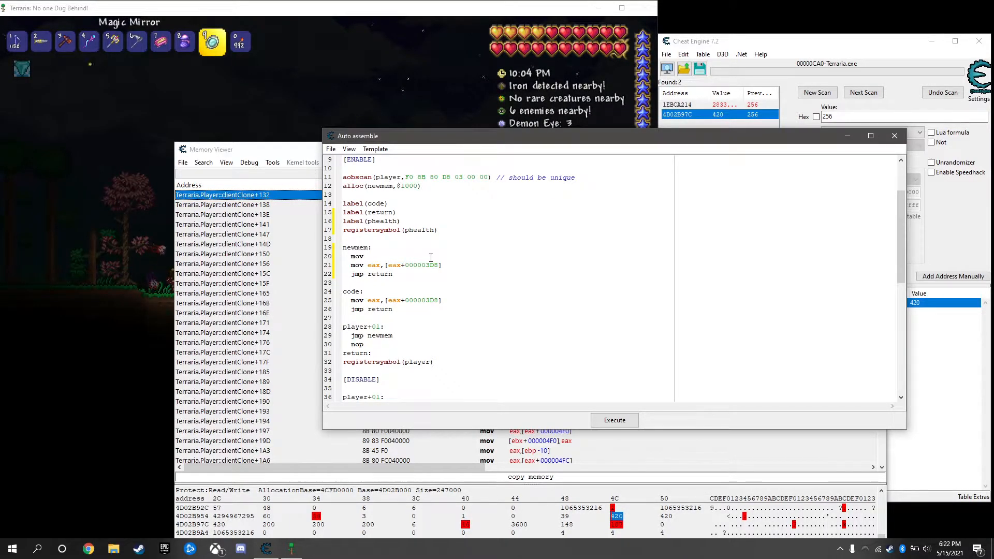
pyautogui.write('[r')
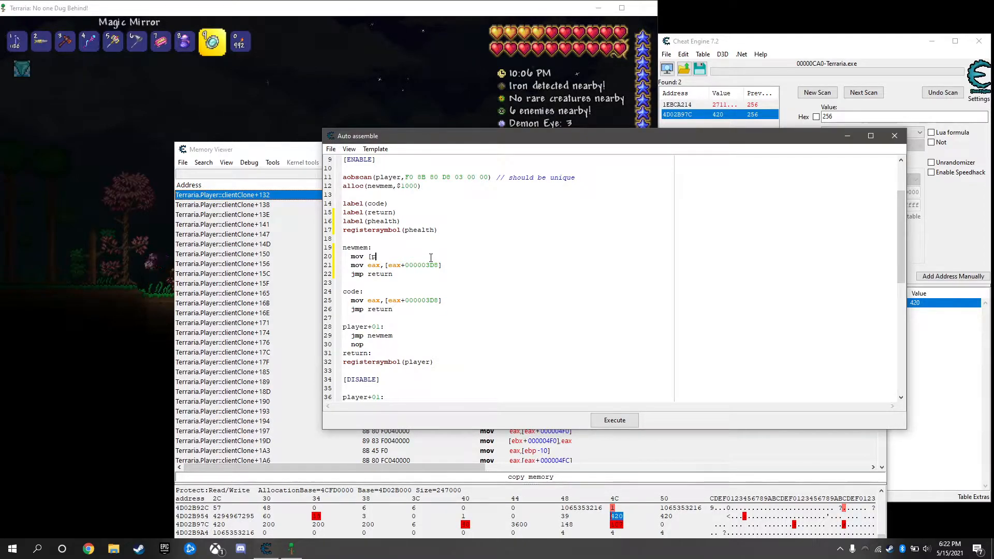
pyautogui.write('phealth]')
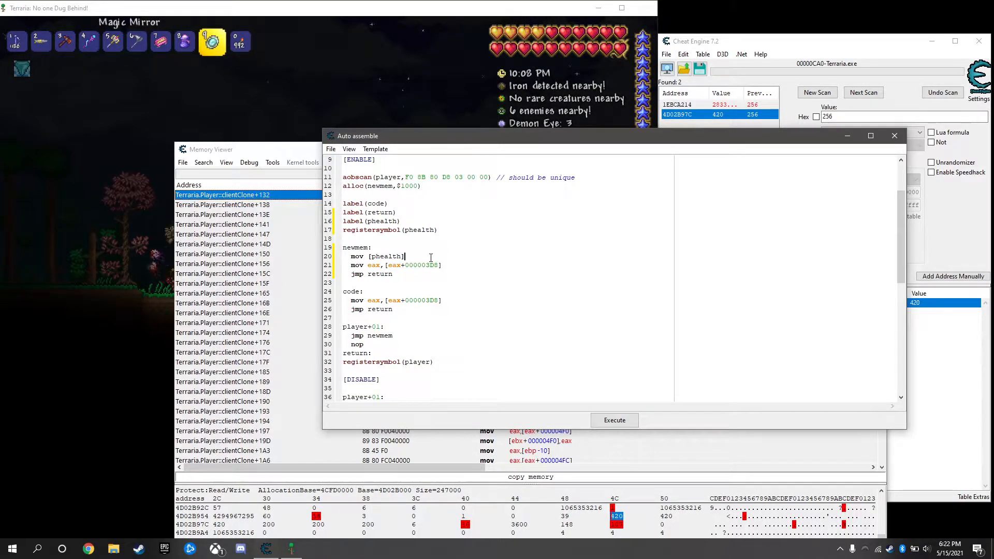
pyautogui.write(',')
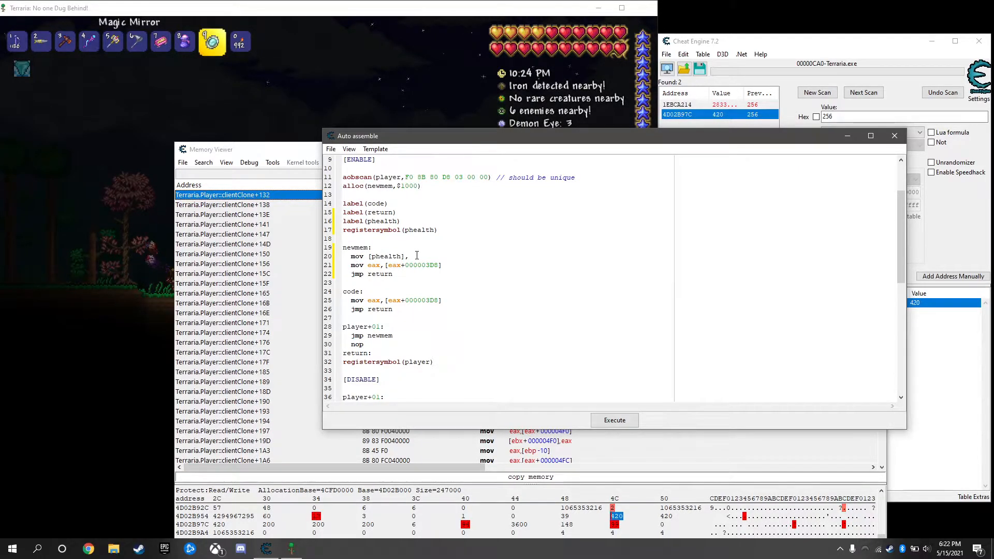
pyautogui.write('eax')
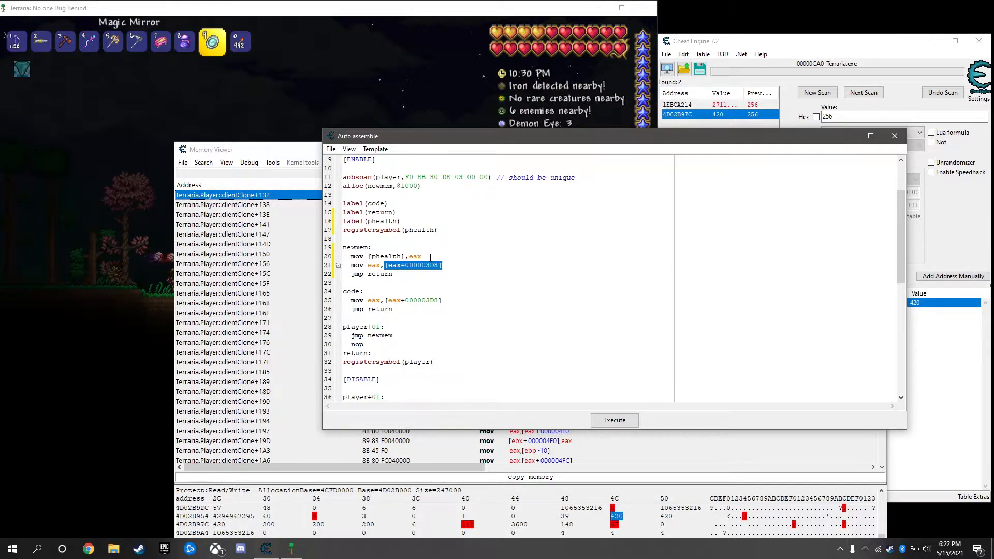
pyautogui.click(331, 148)
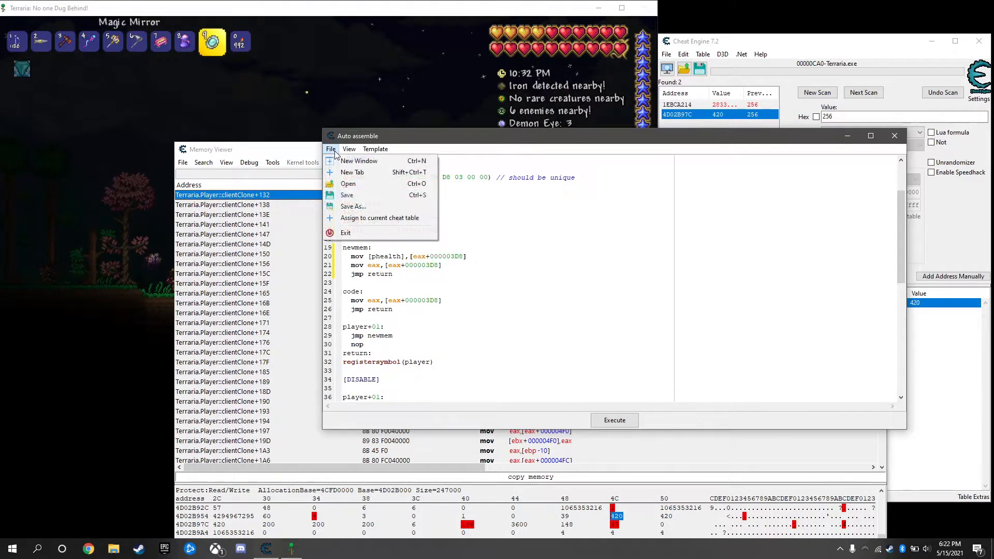
pyautogui.click(613, 420)
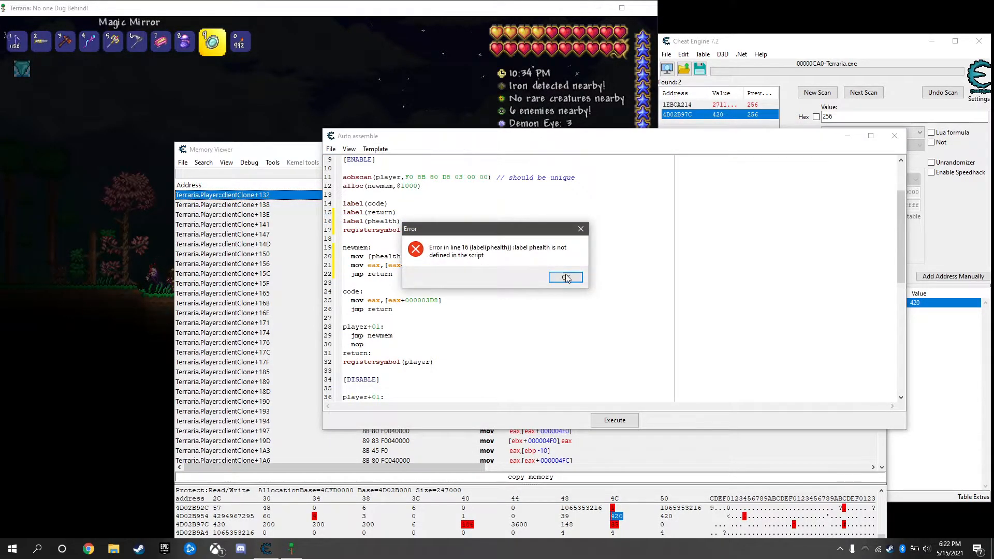
pyautogui.click(564, 278)
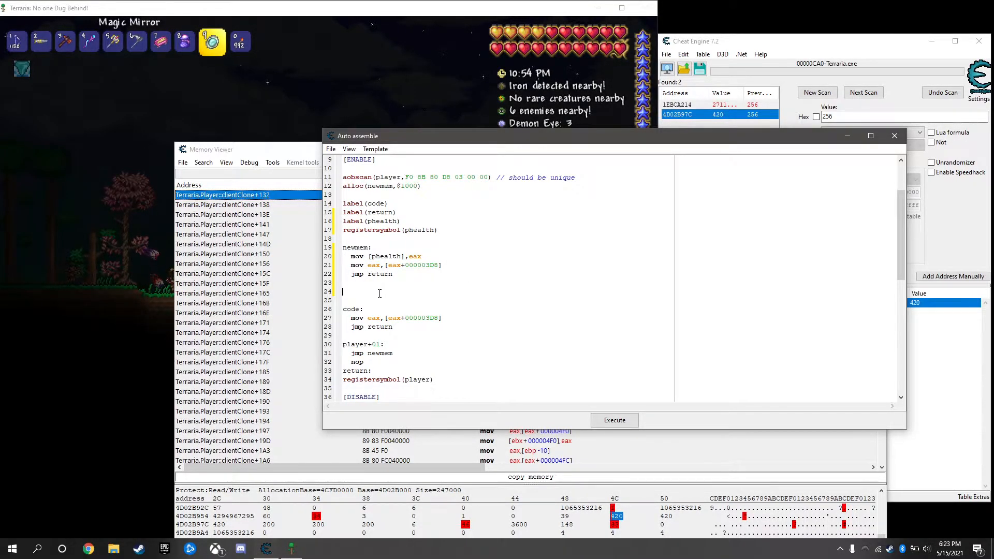
# - Add a 'phealth:' label with 'dd 0' storage after the newmem block
pyautogui.write('phealth:')
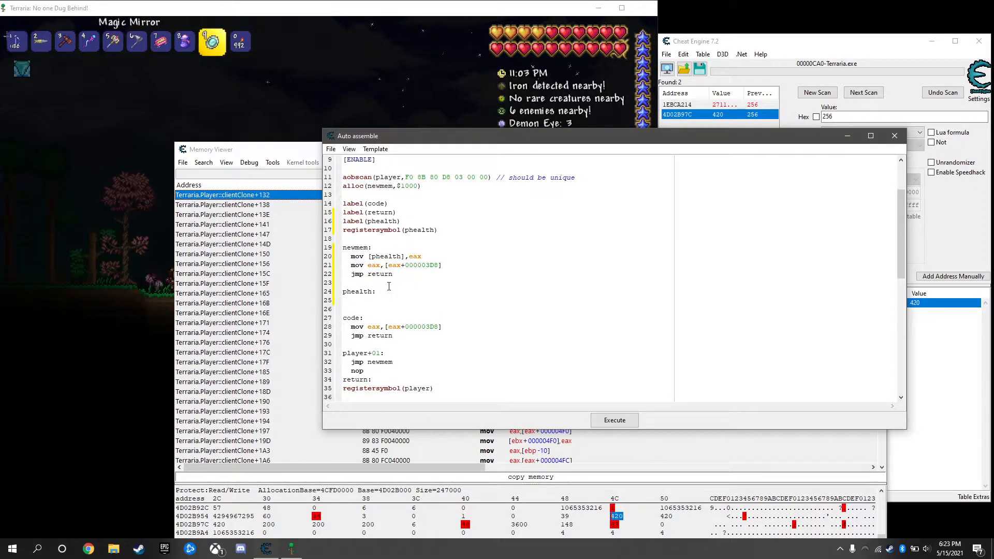
pyautogui.write('dd 0')
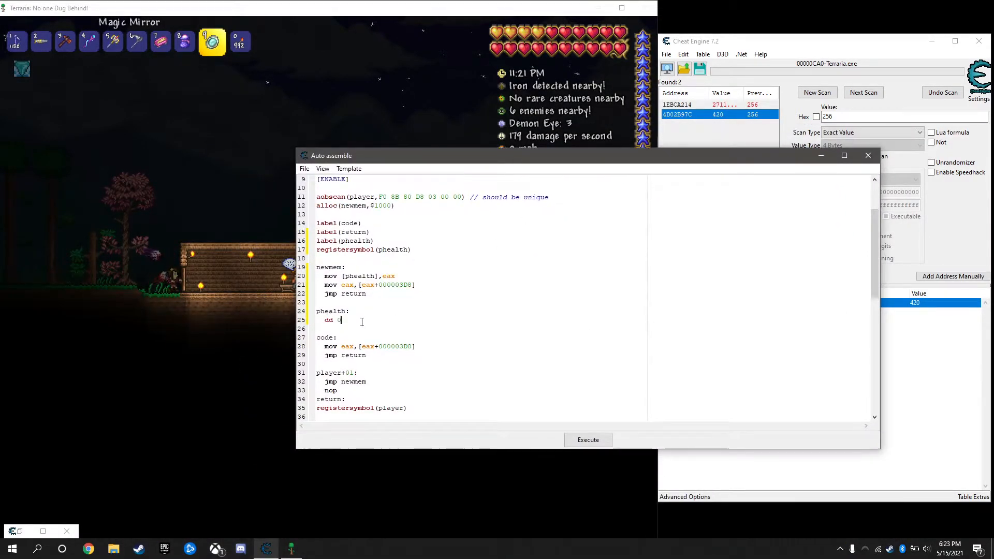
# - Add the Auto Assemble script to the cheat table as a 'Player' script entry
pyautogui.click(303, 168)
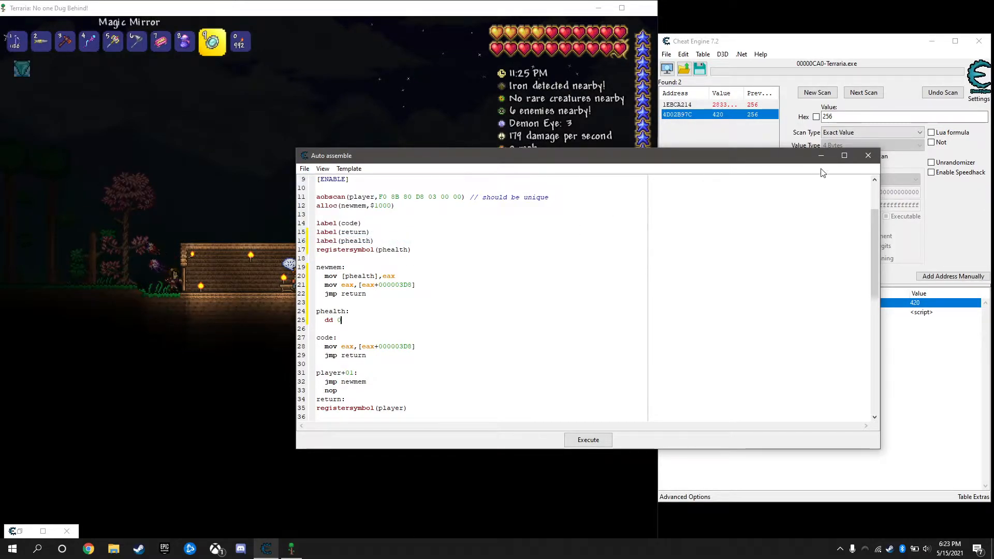
pyautogui.click(587, 439)
pyautogui.write('Pl')
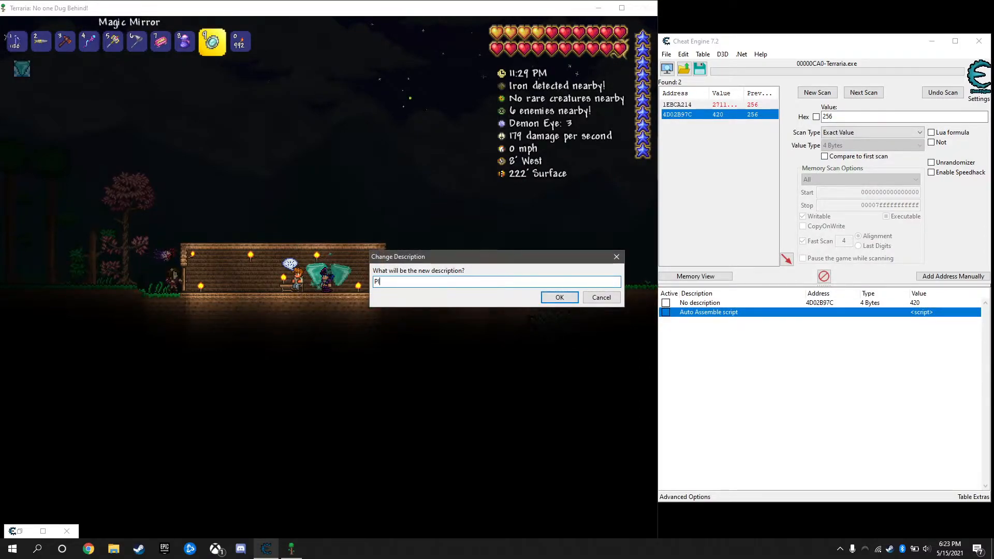
pyautogui.click(558, 297)
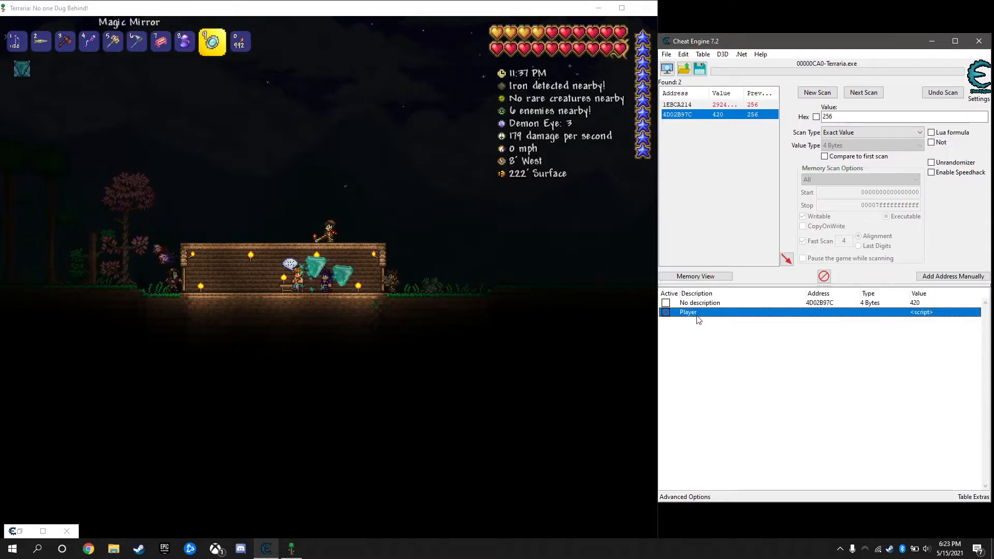
# - Add a 4-byte 'Health' entry at [phealth]+3D8 under the Player script, reading 420
pyautogui.click(951, 277)
pyautogui.write('[phealth]+')
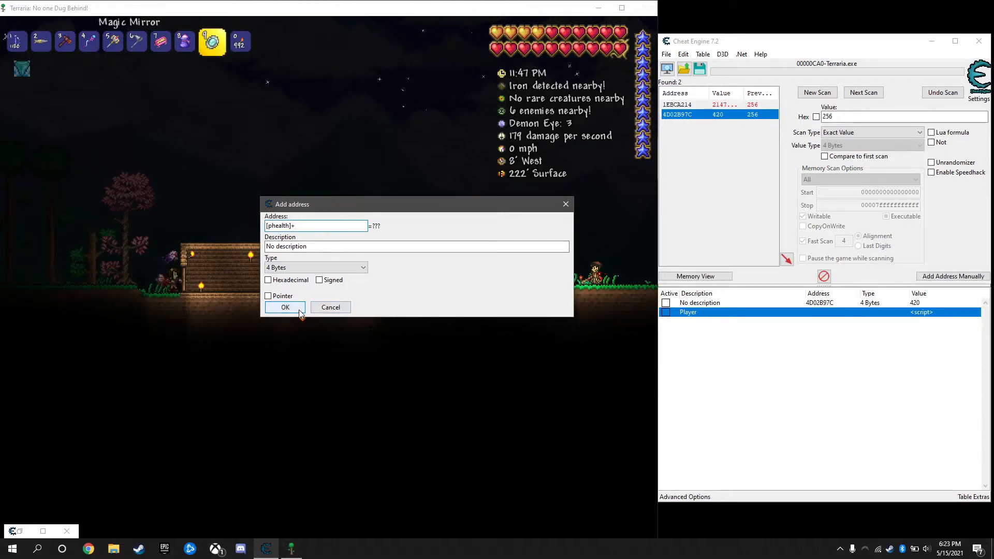
pyautogui.write('3')
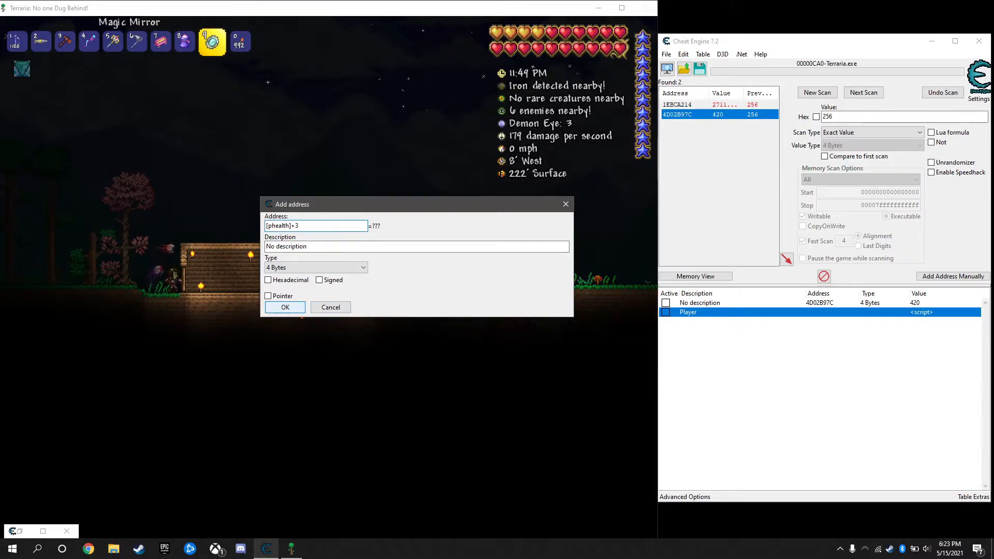
pyautogui.write('D8')
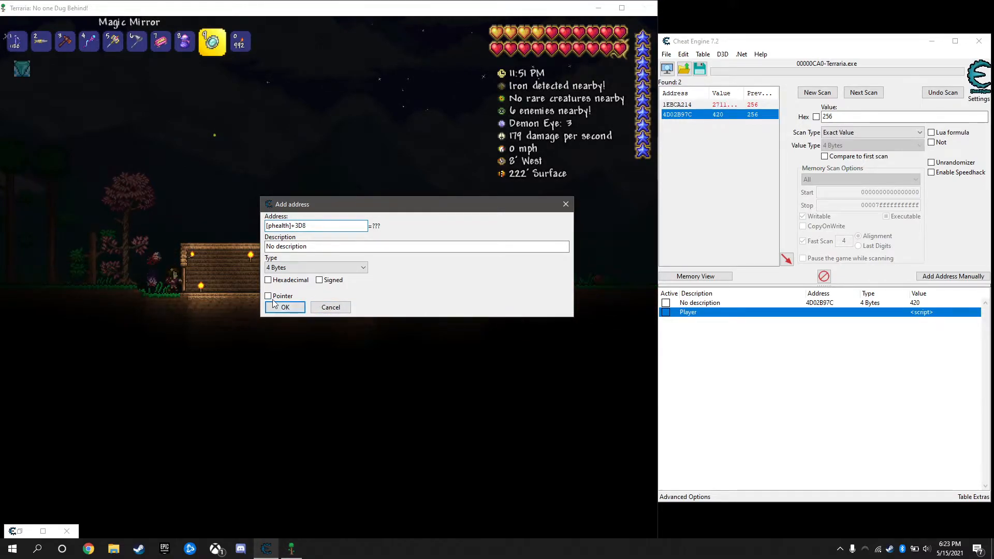
pyautogui.doubleClick(298, 226)
pyautogui.write(']')
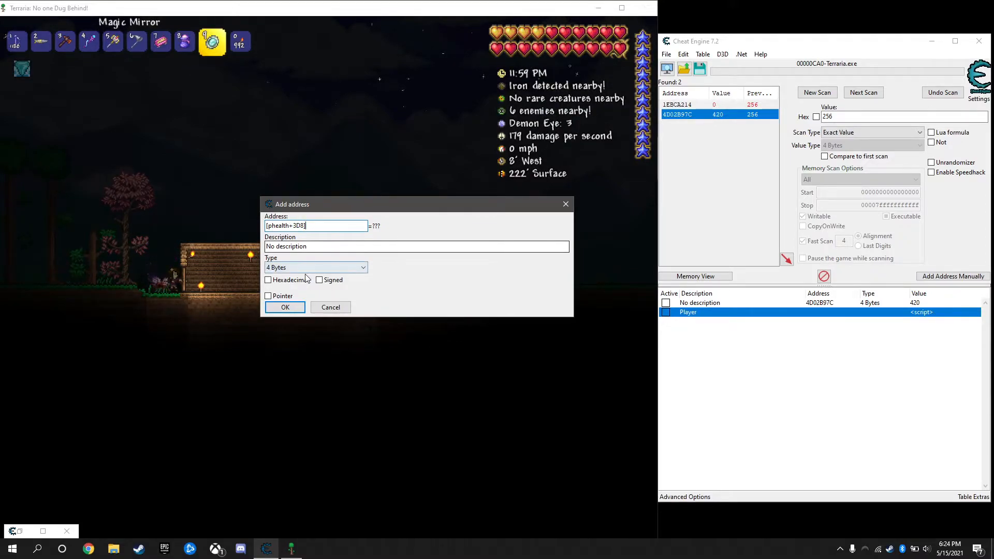
pyautogui.write('Health')
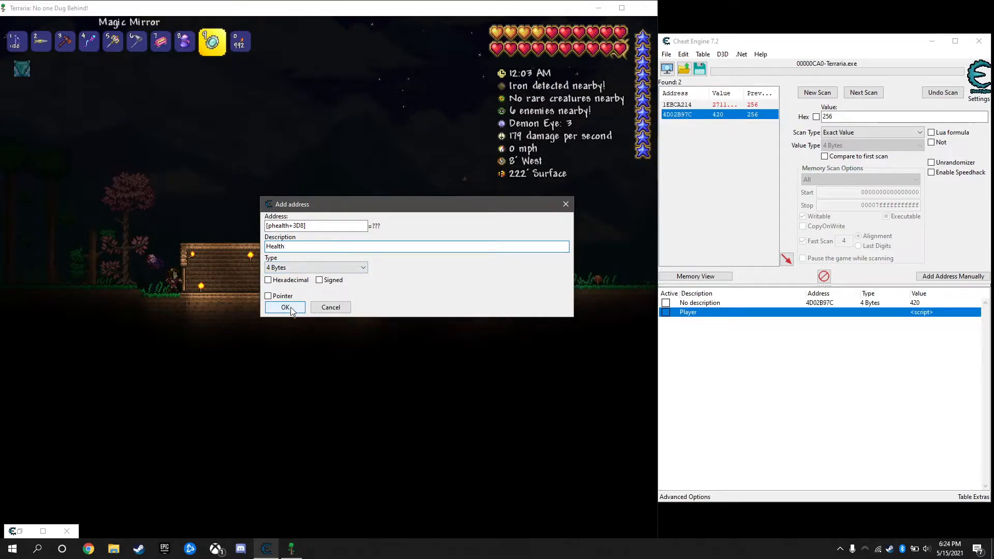
pyautogui.click(285, 306)
pyautogui.write(']')
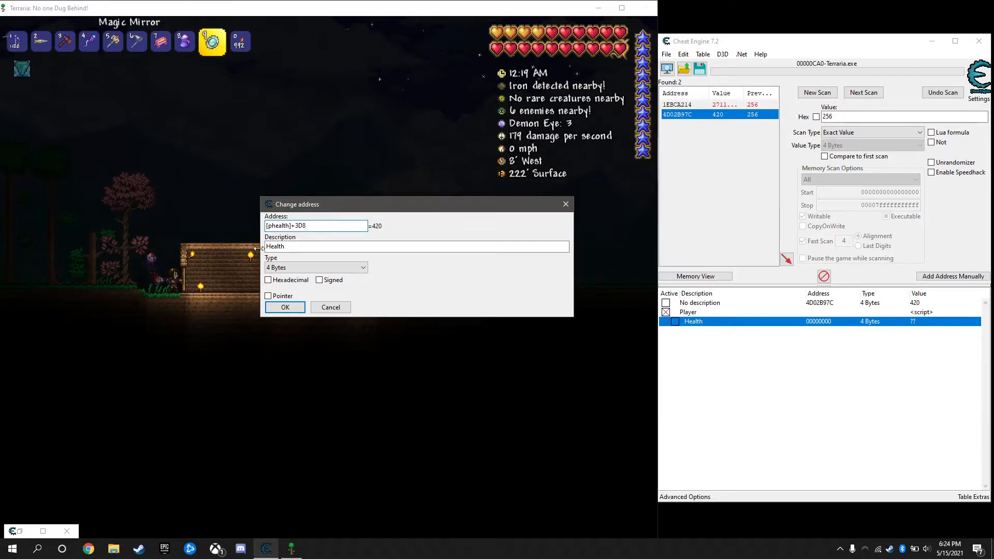
pyautogui.click(284, 306)
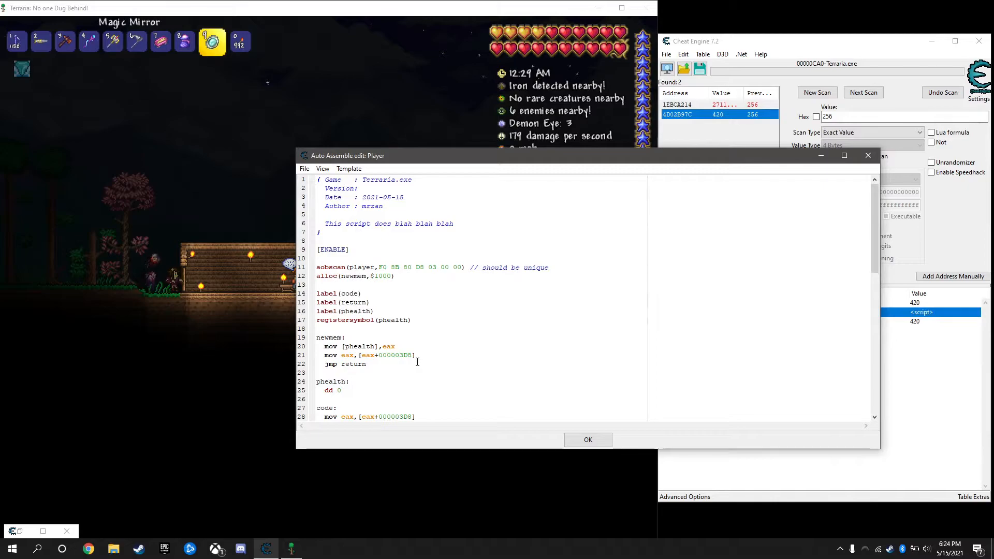
pyautogui.click(370, 356)
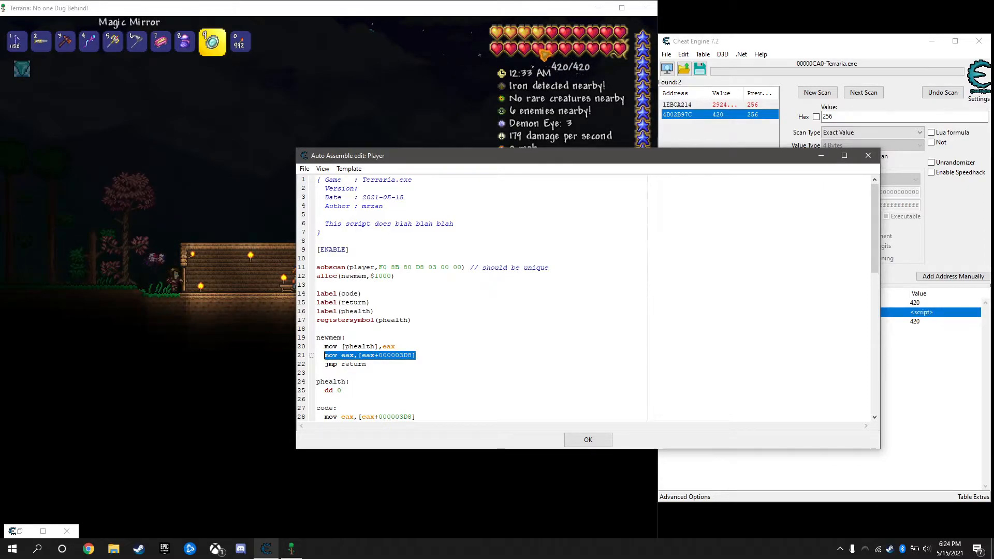
pyautogui.click(588, 439)
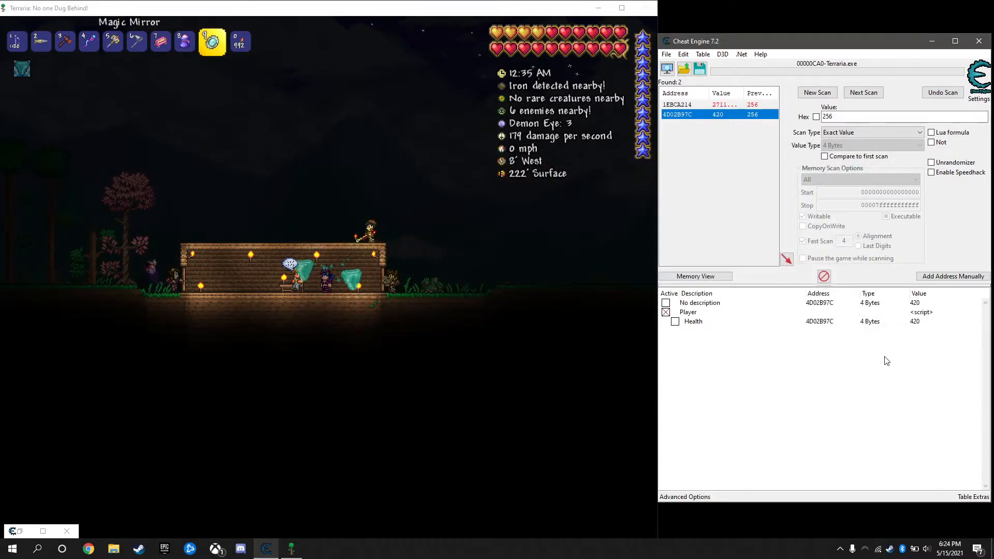
pyautogui.click(692, 321)
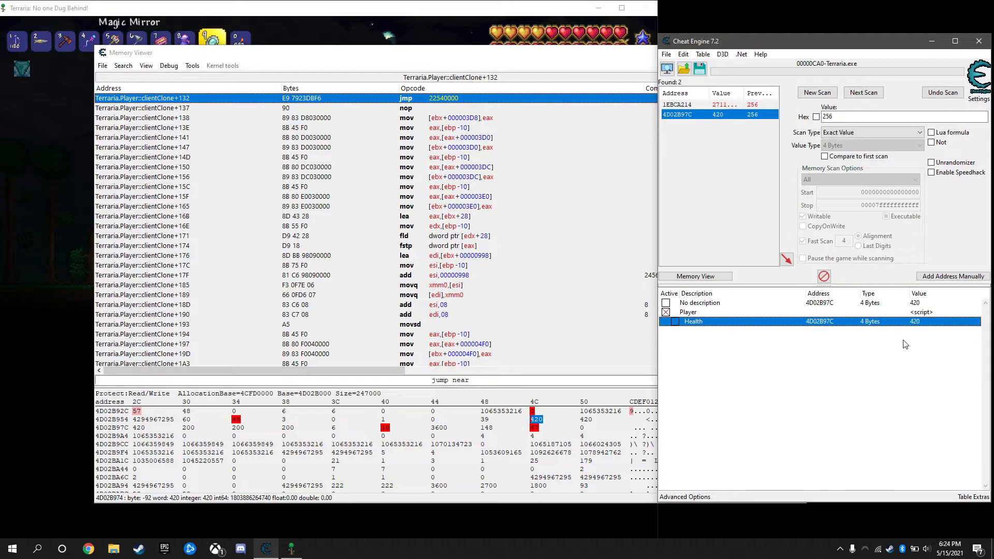
# - View the Health address in the Memory Viewer and set its value to 100
pyautogui.rightClick(692, 321)
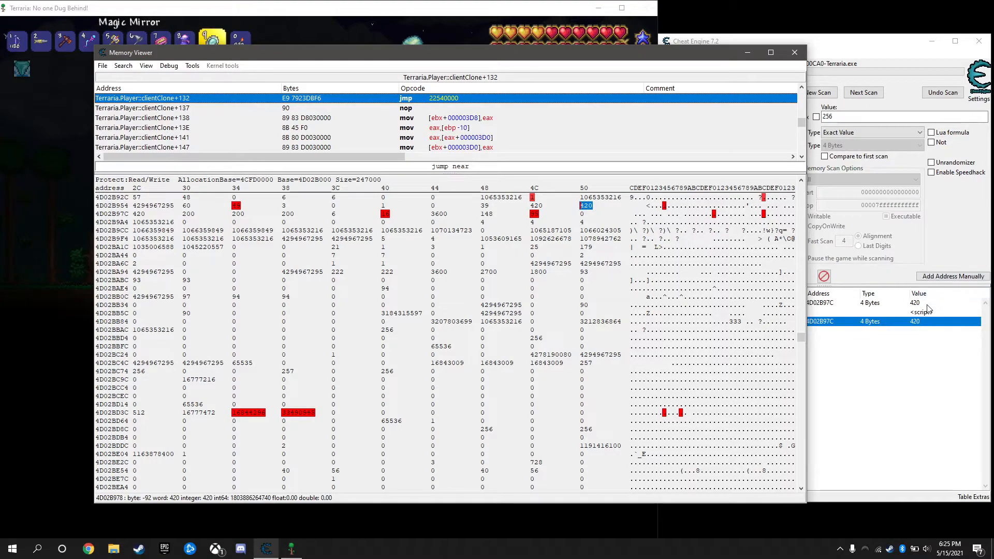
pyautogui.write('100')
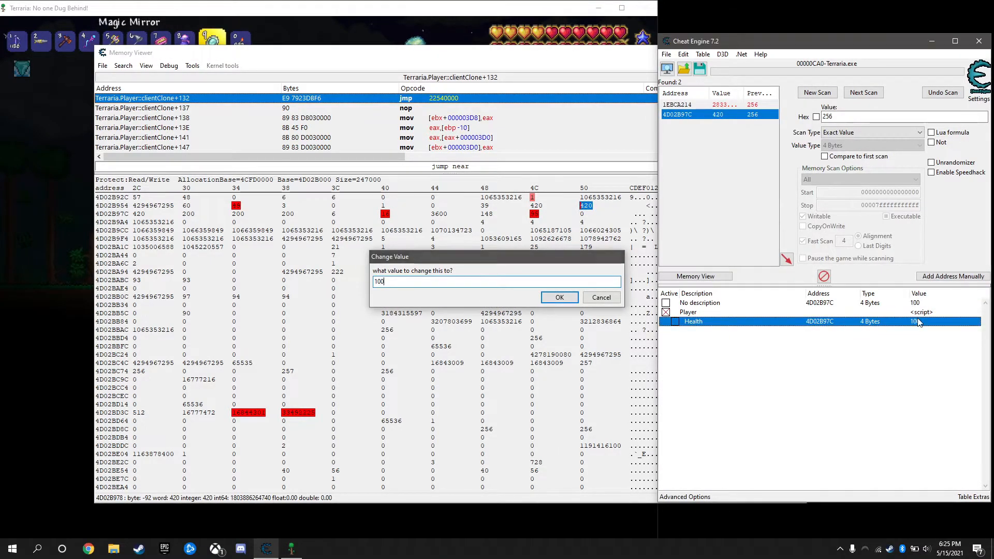
pyautogui.click(558, 297)
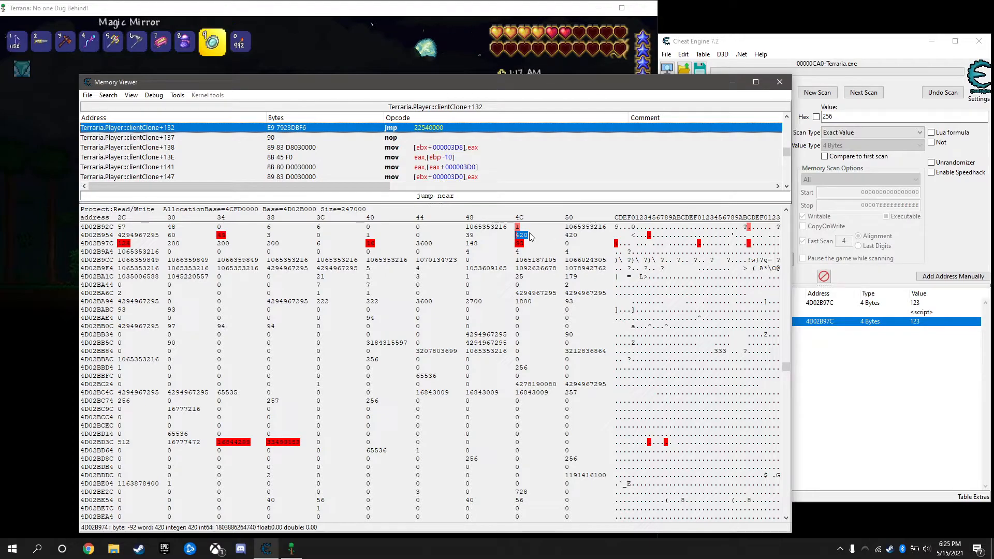
# - Add memory address 4D02B974 to the table and delete the extra 4D02B978 entry
pyautogui.rightClick(521, 235)
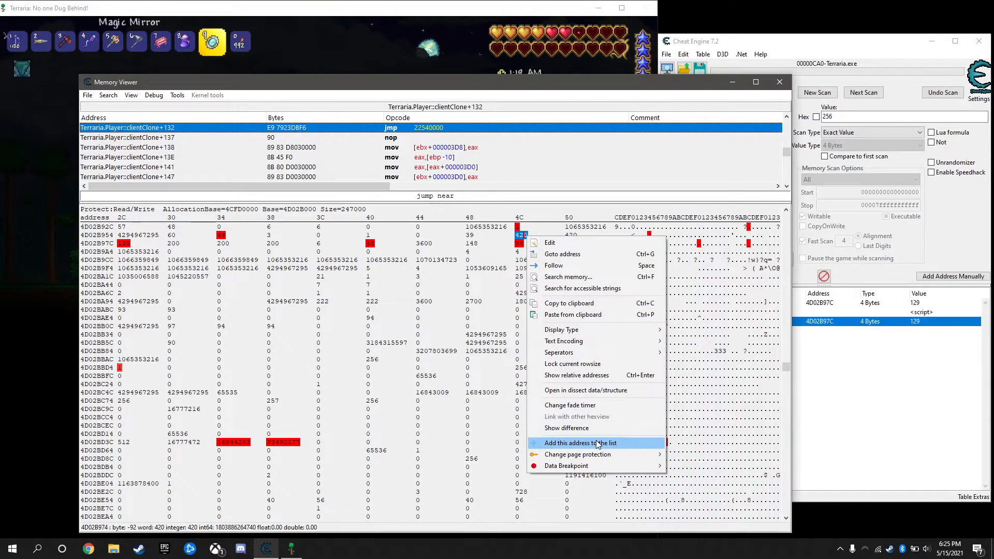
pyautogui.click(579, 442)
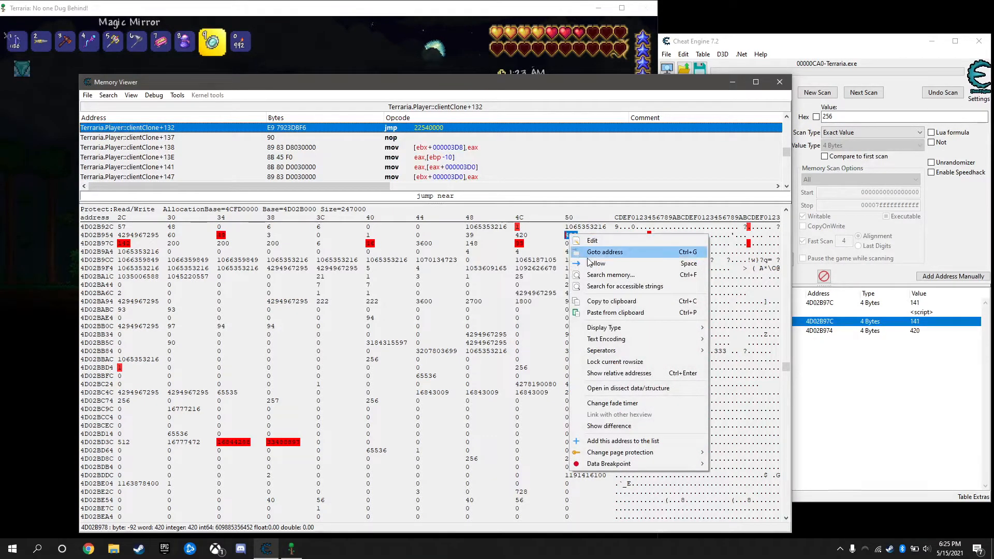
pyautogui.click(623, 441)
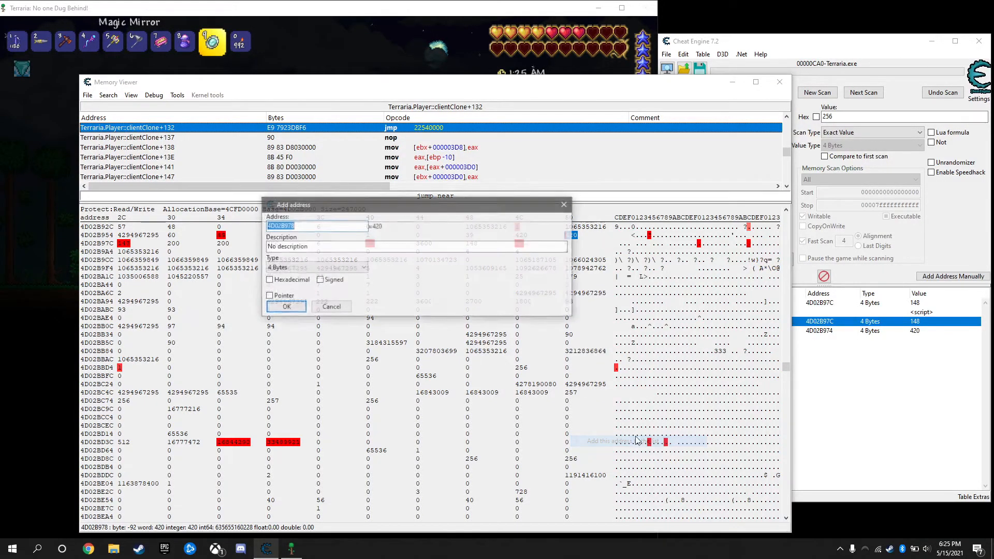
pyautogui.click(286, 306)
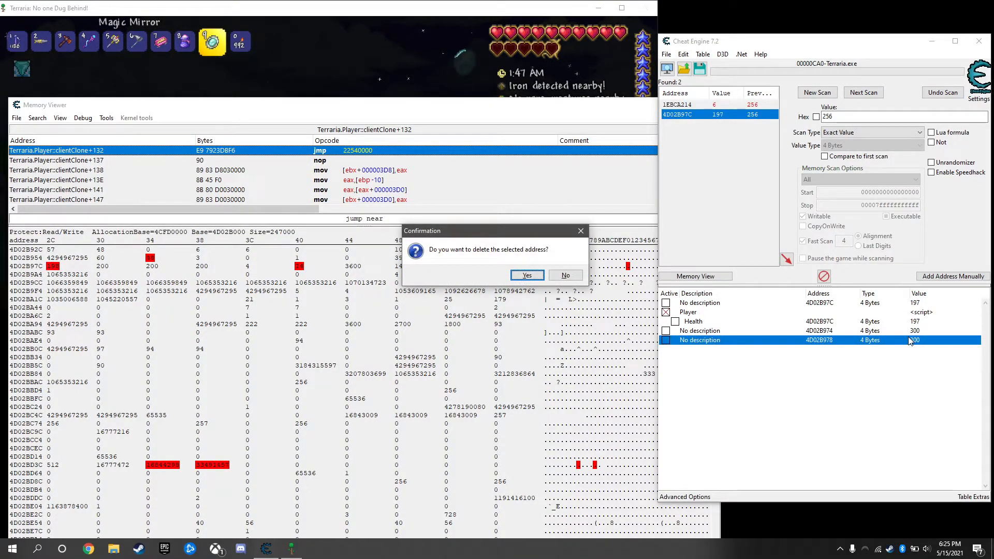
pyautogui.click(527, 275)
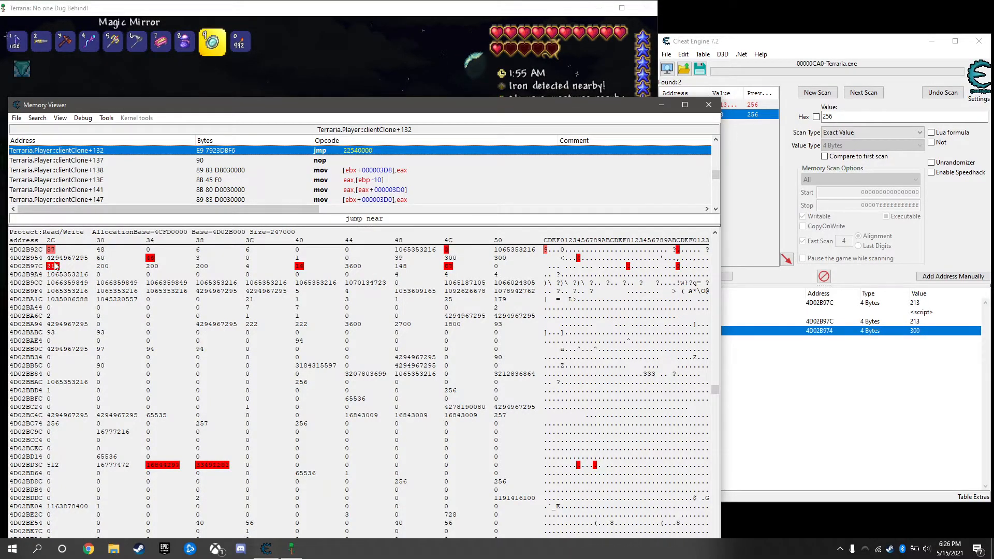
# - Copy the Health entry and start pasting a duplicate via the Paste table entries dialog
pyautogui.rightClick(54, 266)
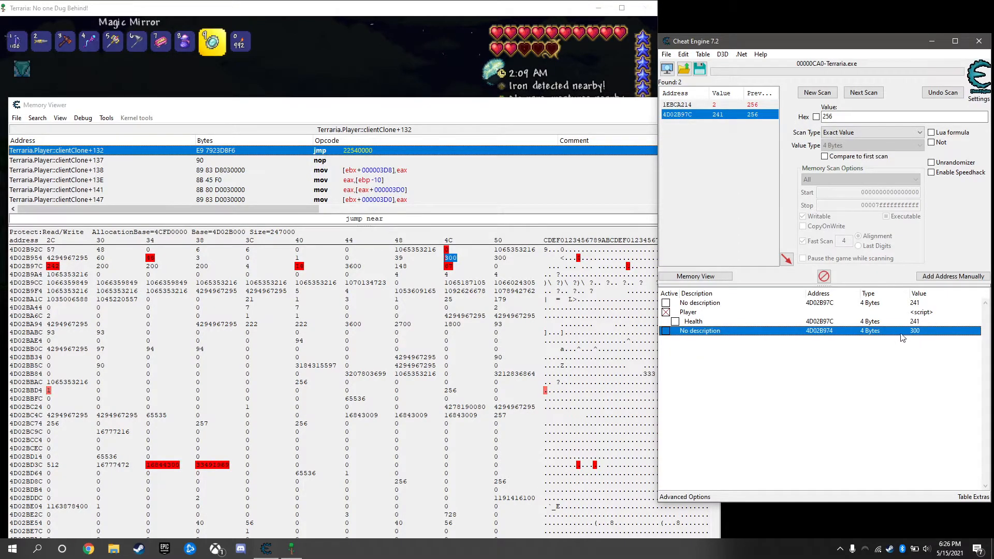
pyautogui.click(694, 321)
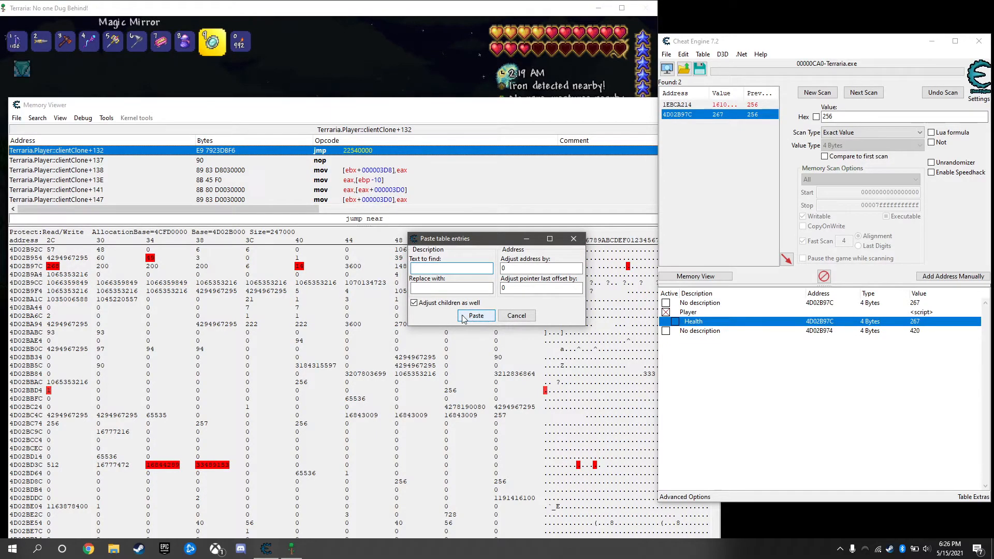
# - Paste the copy as 'Max Health' with its offset adjusted by -8 to [phealth]+3D0
pyautogui.click(475, 316)
pyautogui.write('[phealth]+3D8')
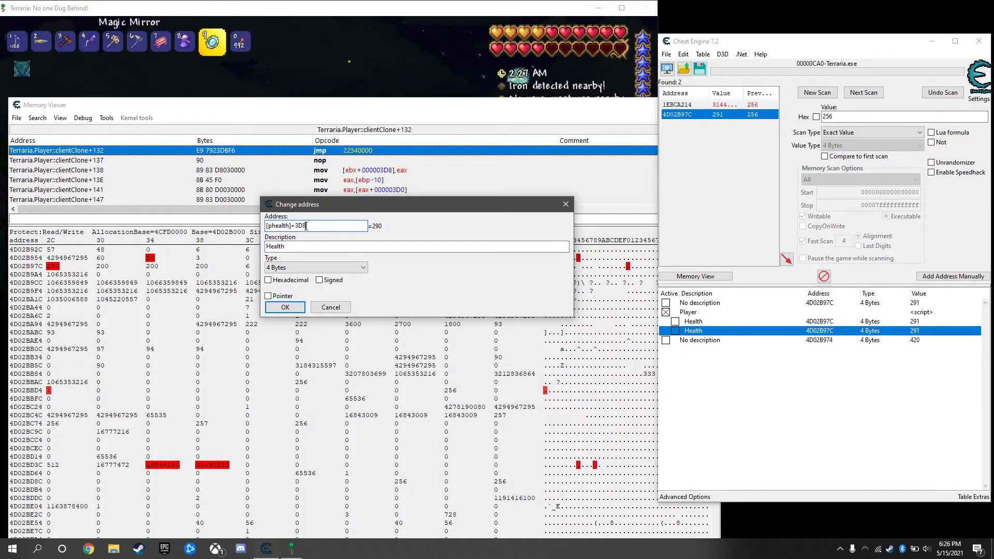
pyautogui.write('-8')
pyautogui.click(416, 246)
pyautogui.write('Max ')
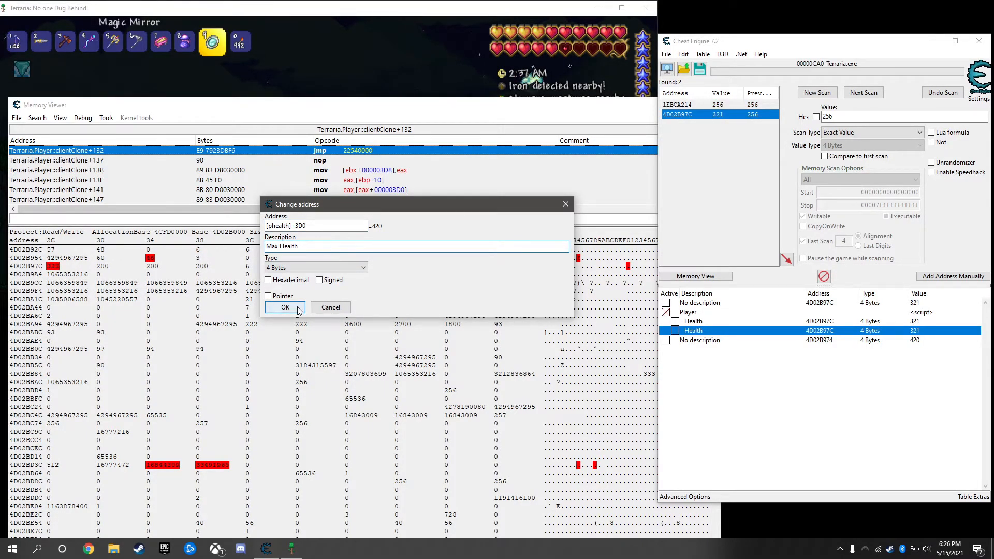
pyautogui.click(284, 307)
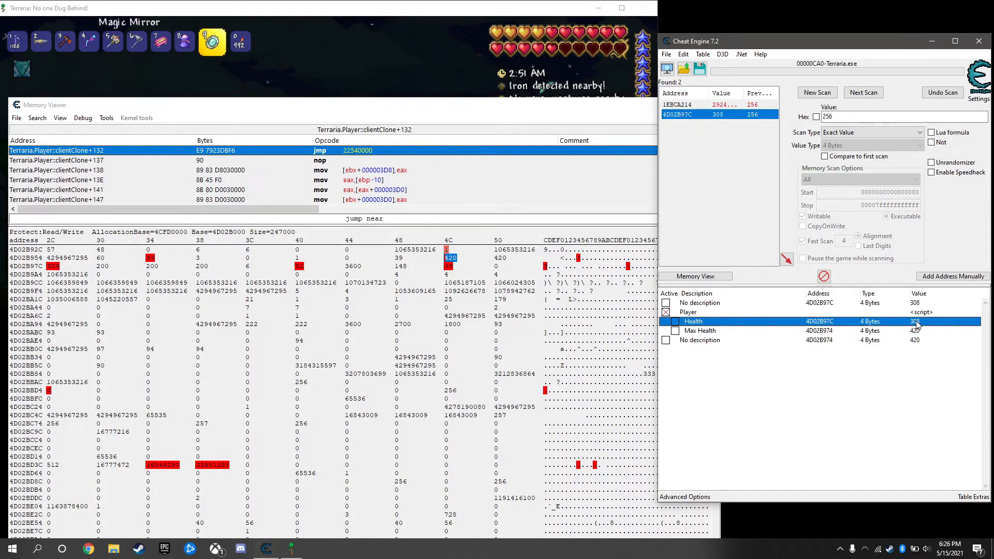
# - Change the Health value to 420 to match Max Health
pyautogui.doubleClick(917, 321)
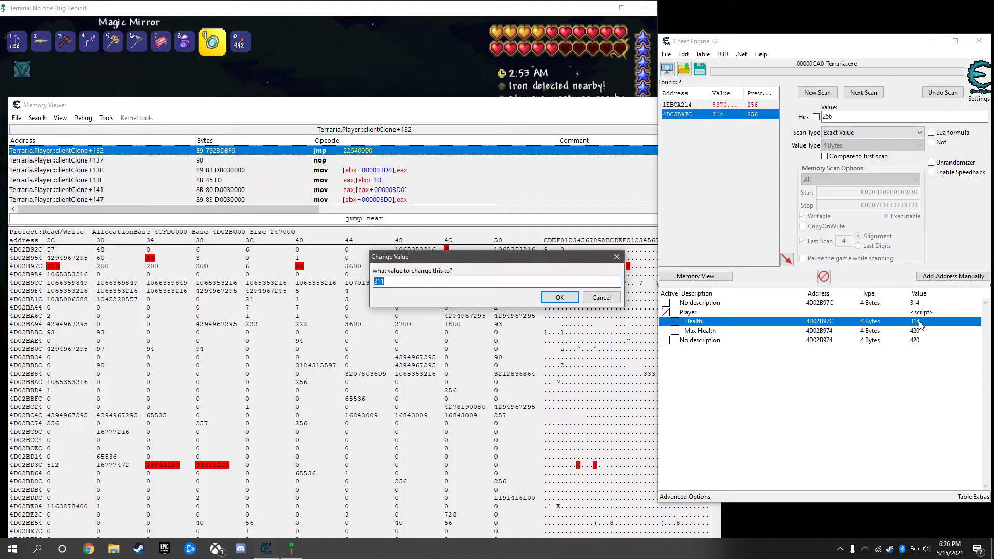
pyautogui.click(558, 297)
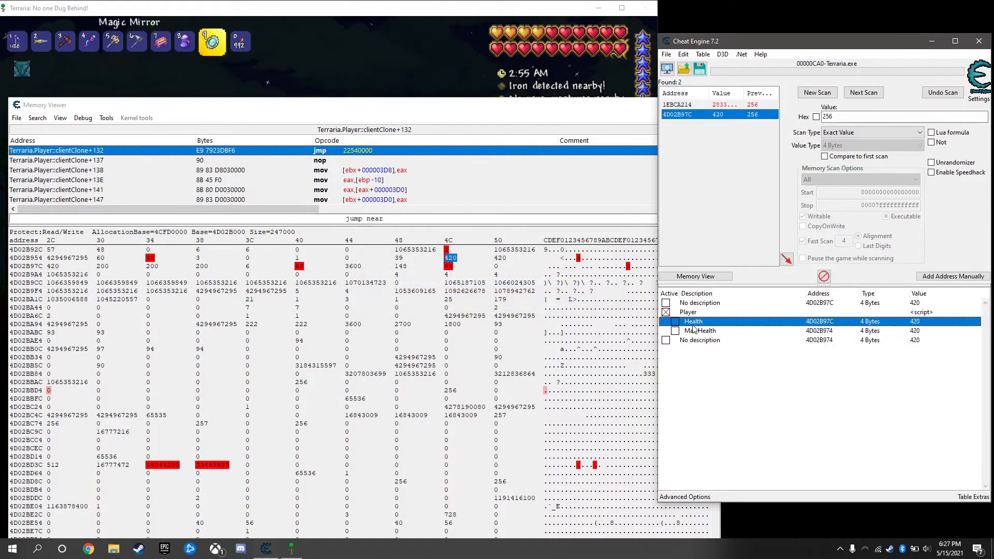